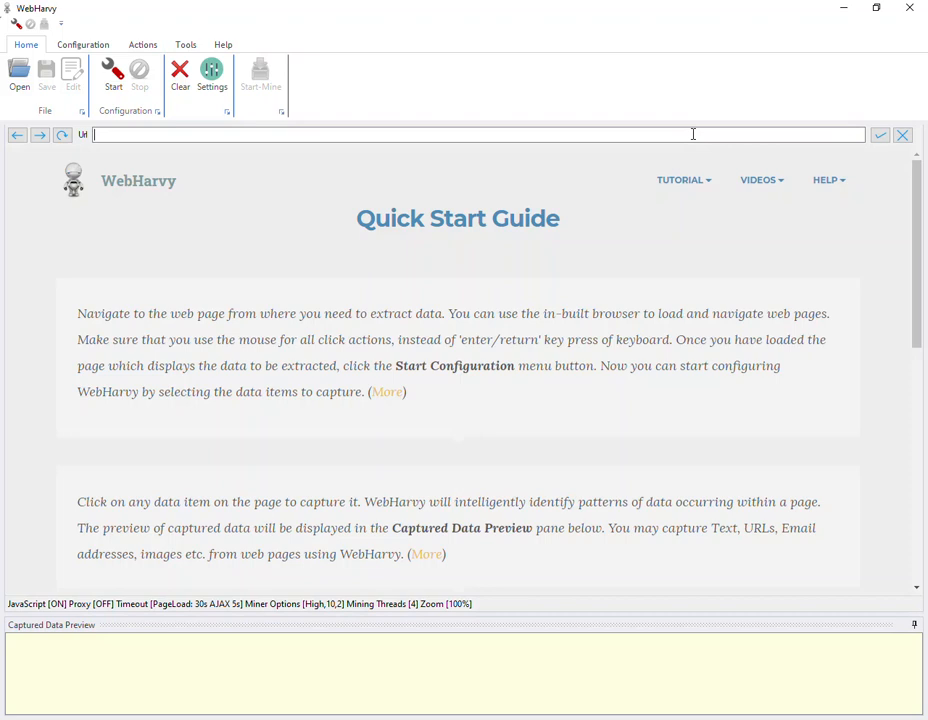
type("www.")
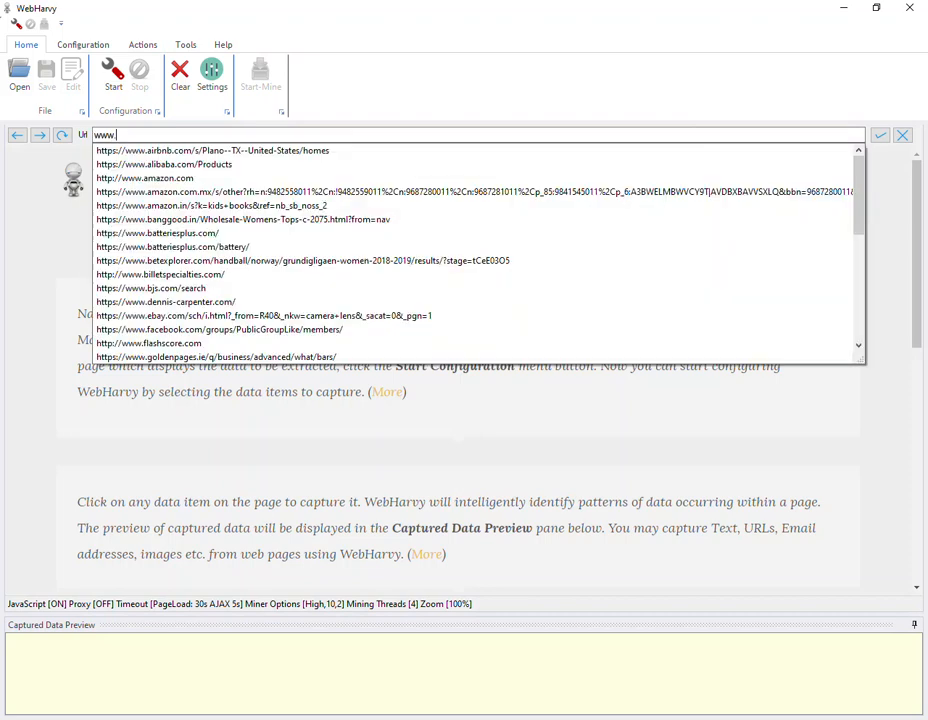
type("amaz")
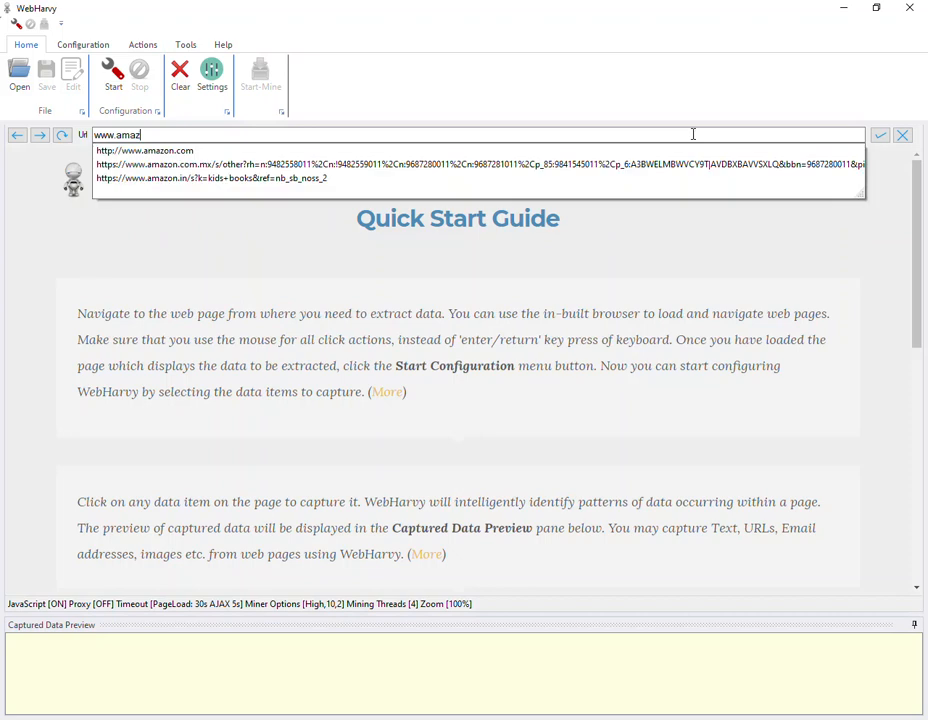
left_click(145, 150)
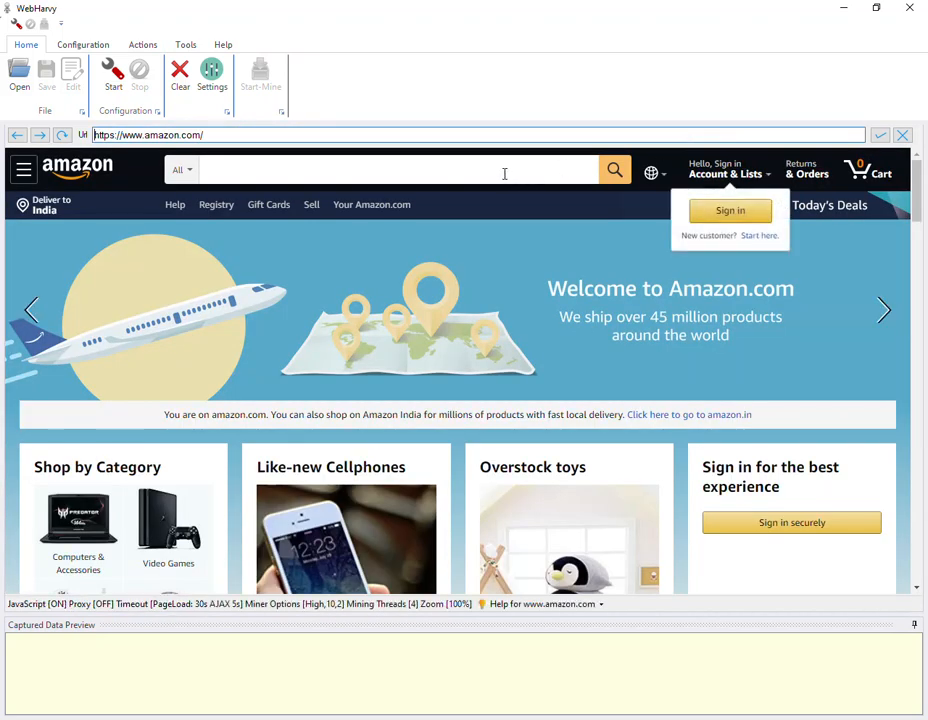
Search Amazon for 'android mobile phones' and scroll the results to the pagination and back
type("and")
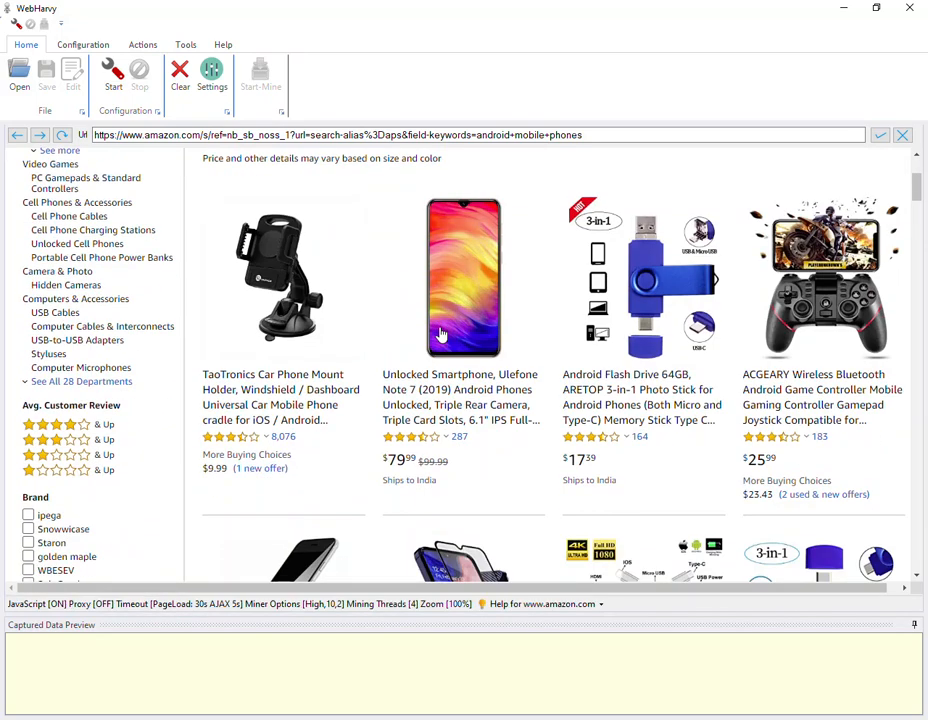
scroll("down", 3)
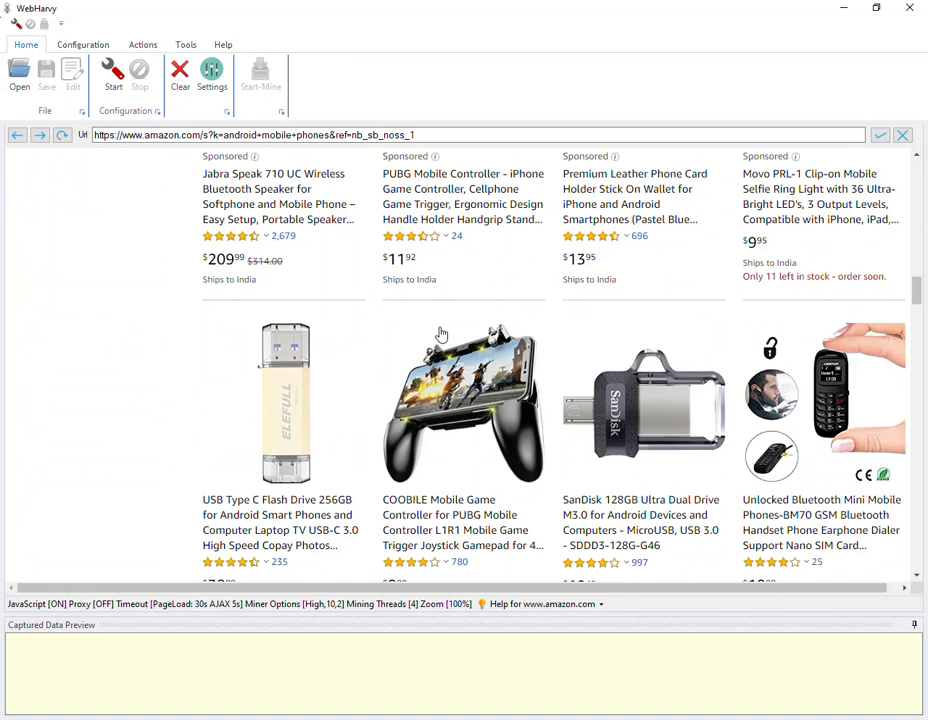
scroll("down", 3)
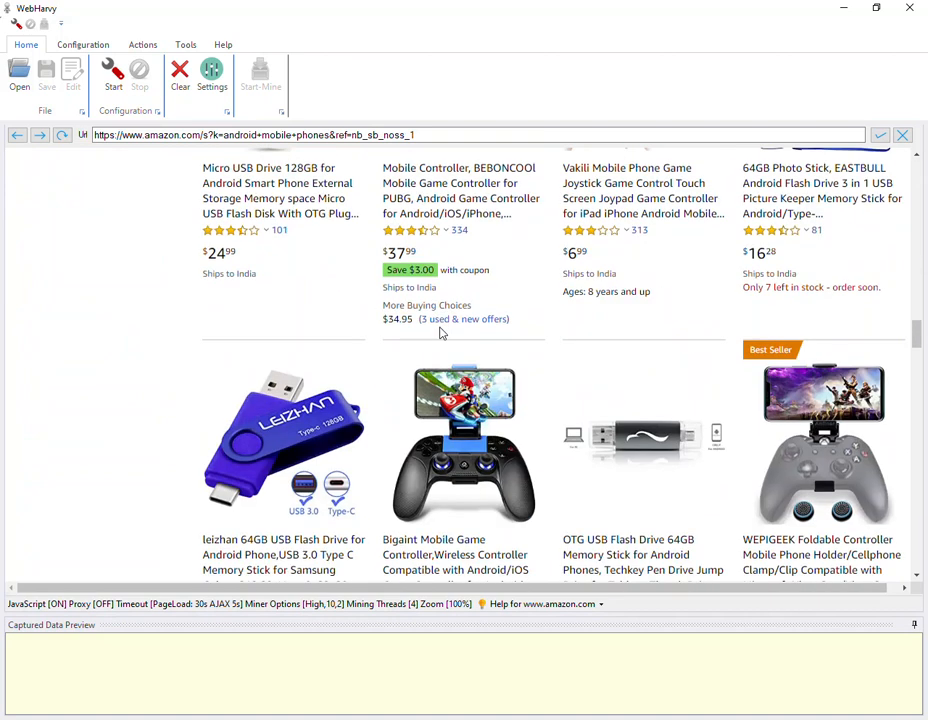
scroll("down", 3)
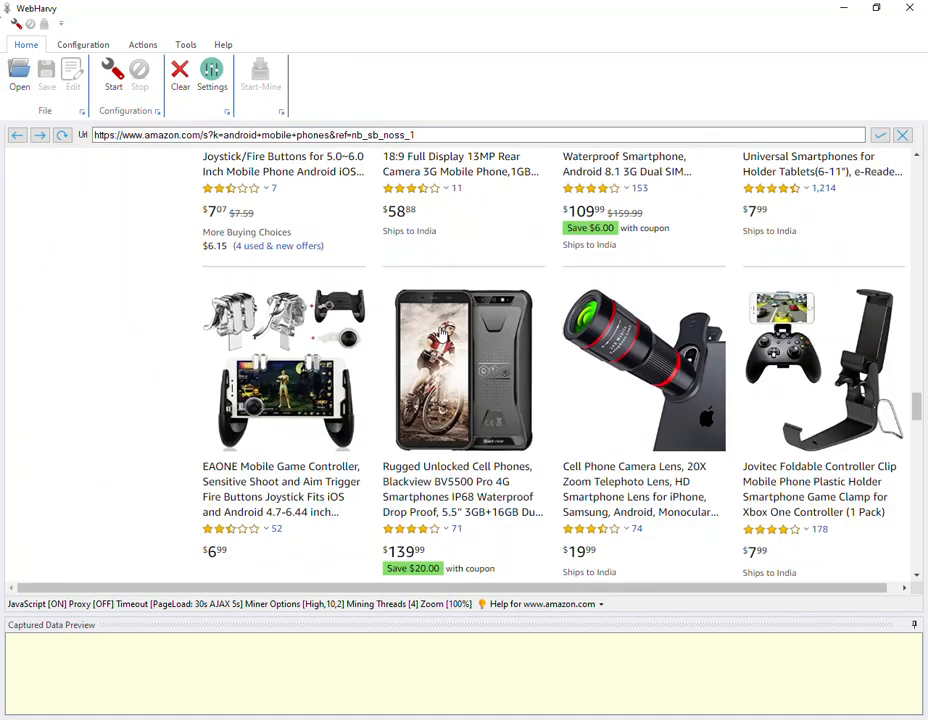
scroll("down", 3)
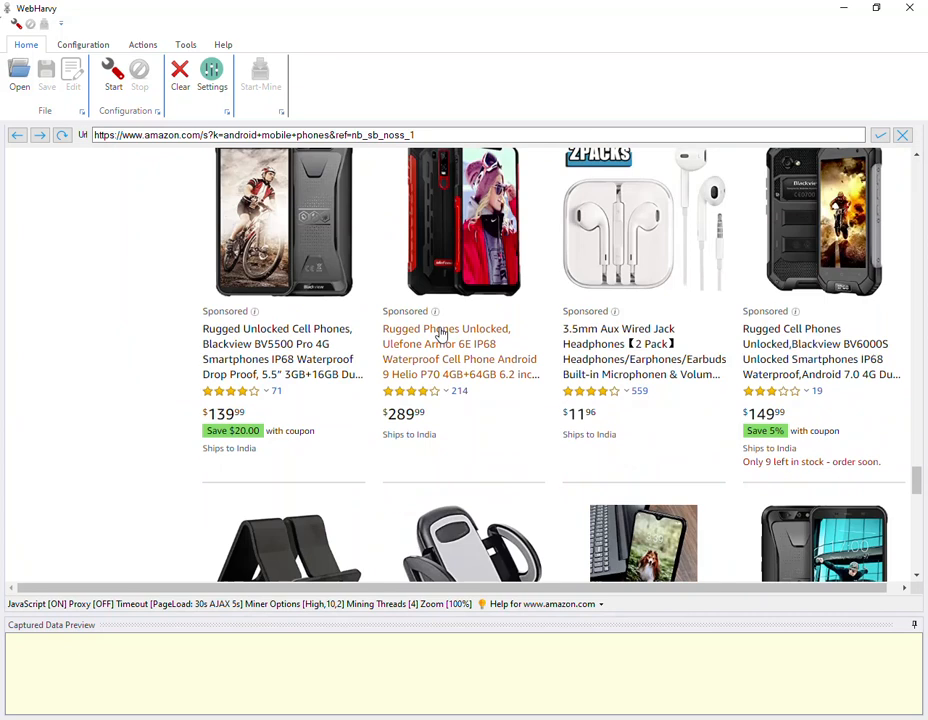
scroll("down", 3)
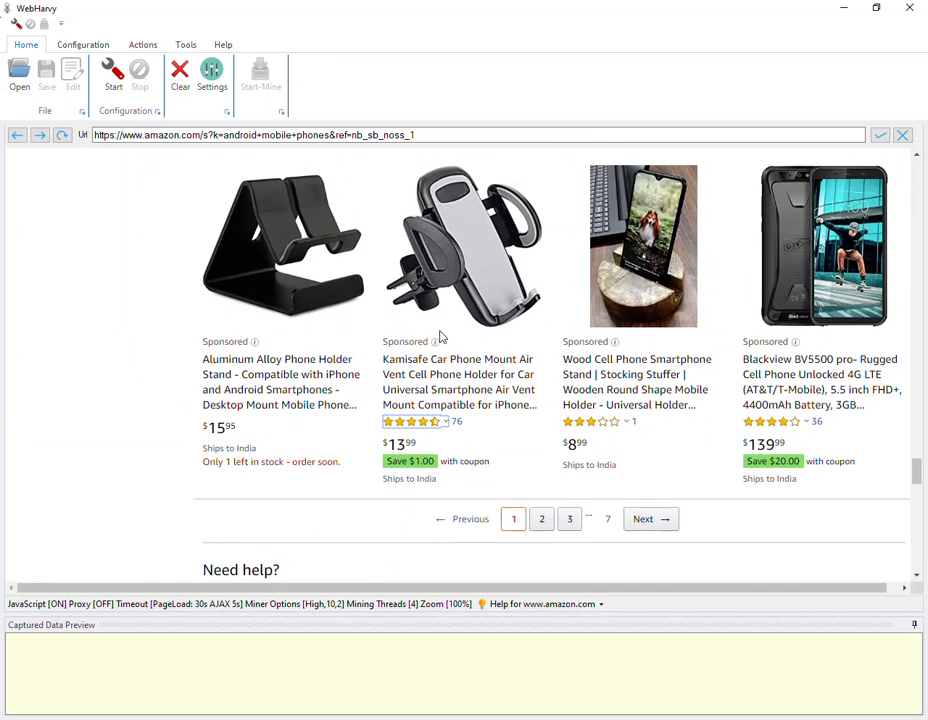
scroll("down", 3)
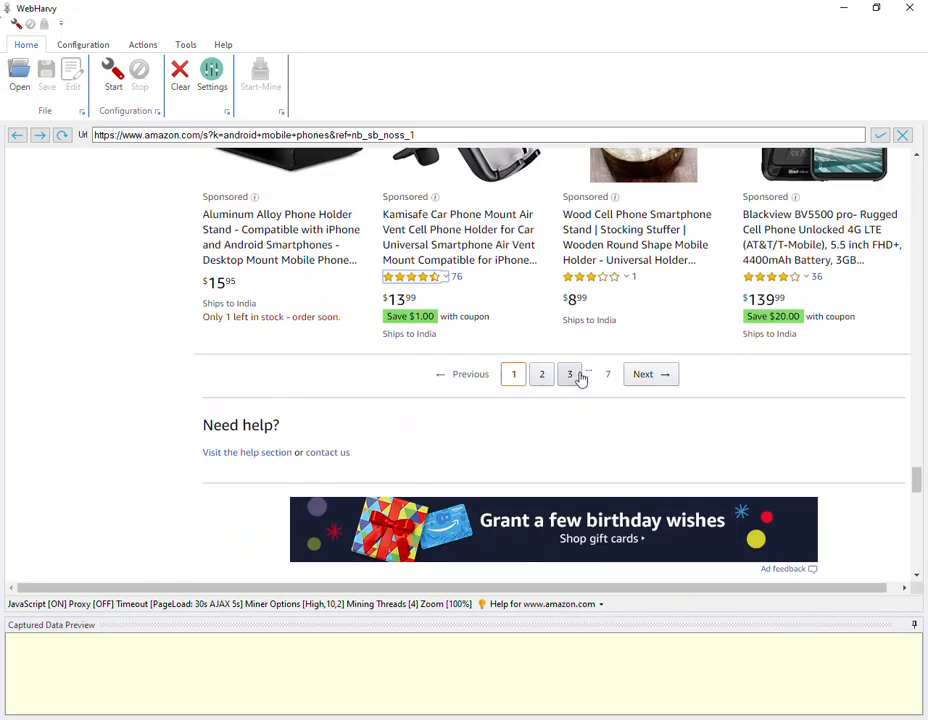
mouse_move(643, 374)
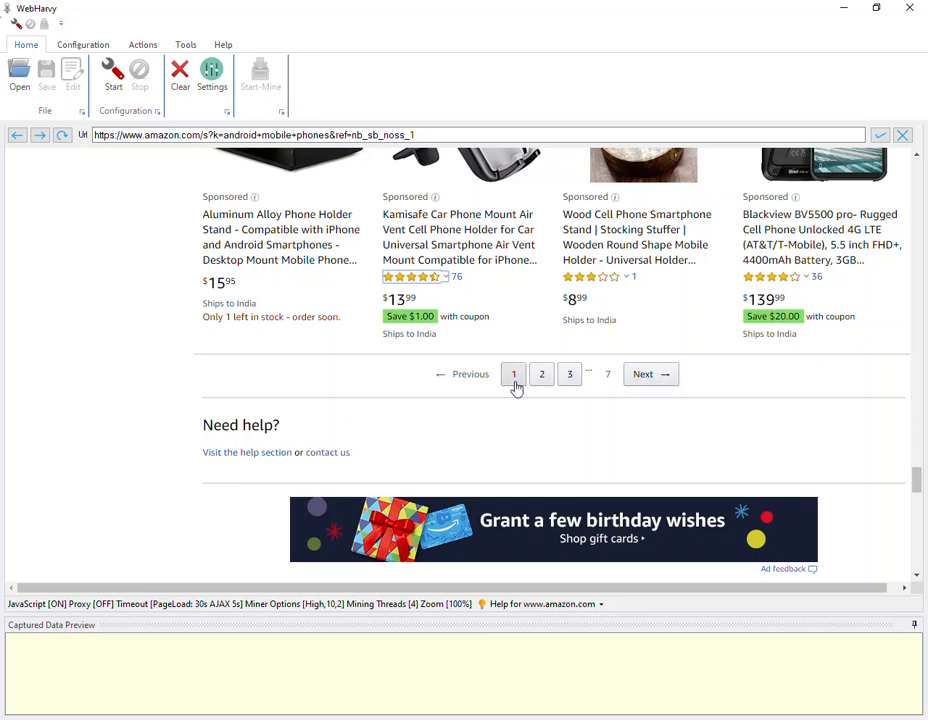
mouse_move(570, 374)
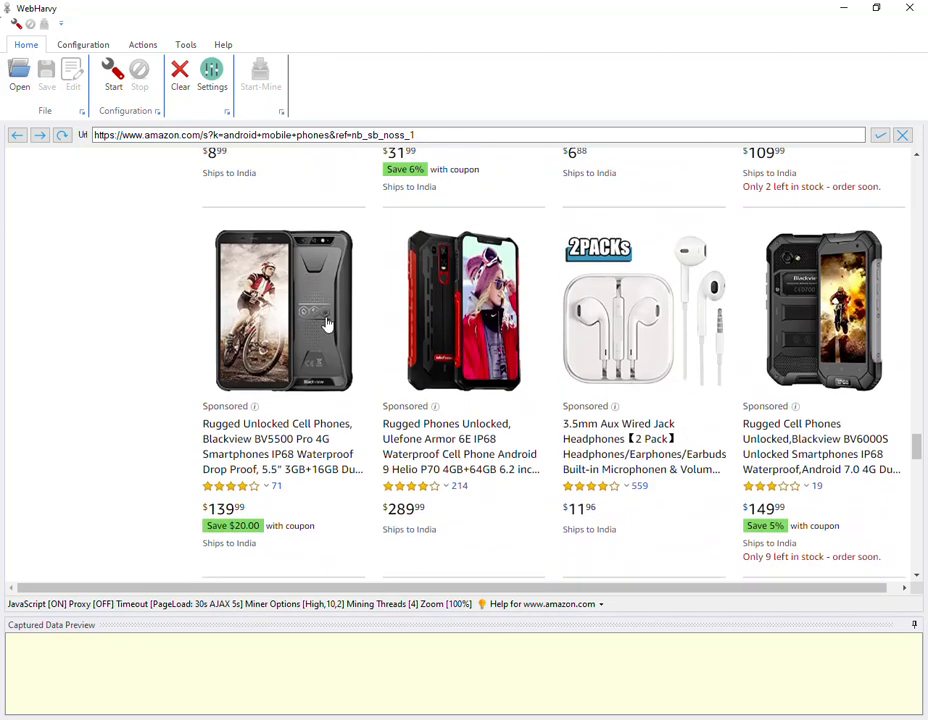
scroll("up", 3)
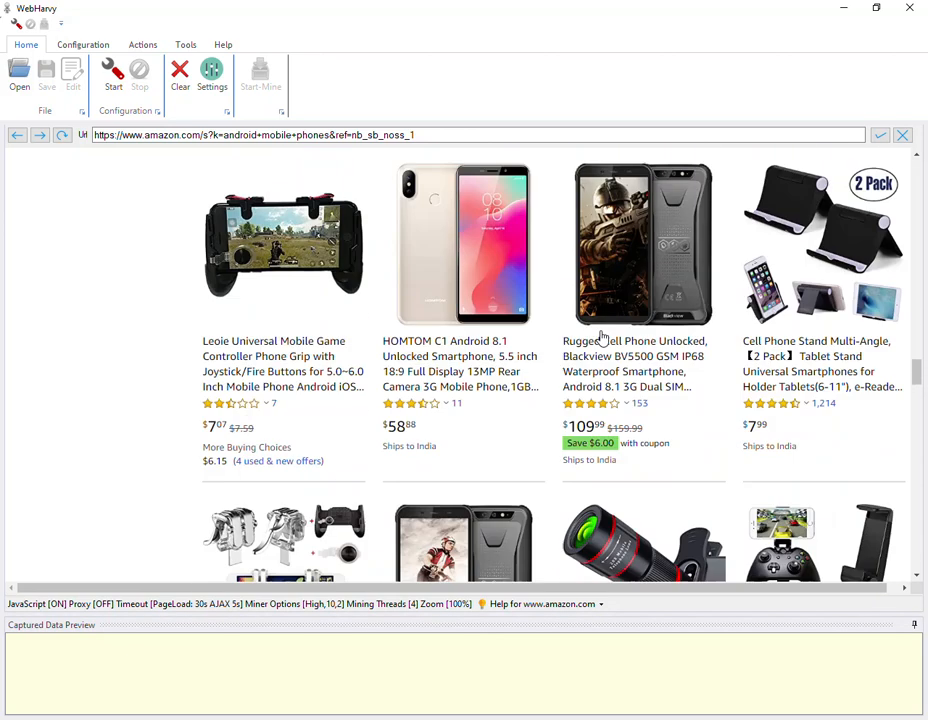
scroll("down", 3)
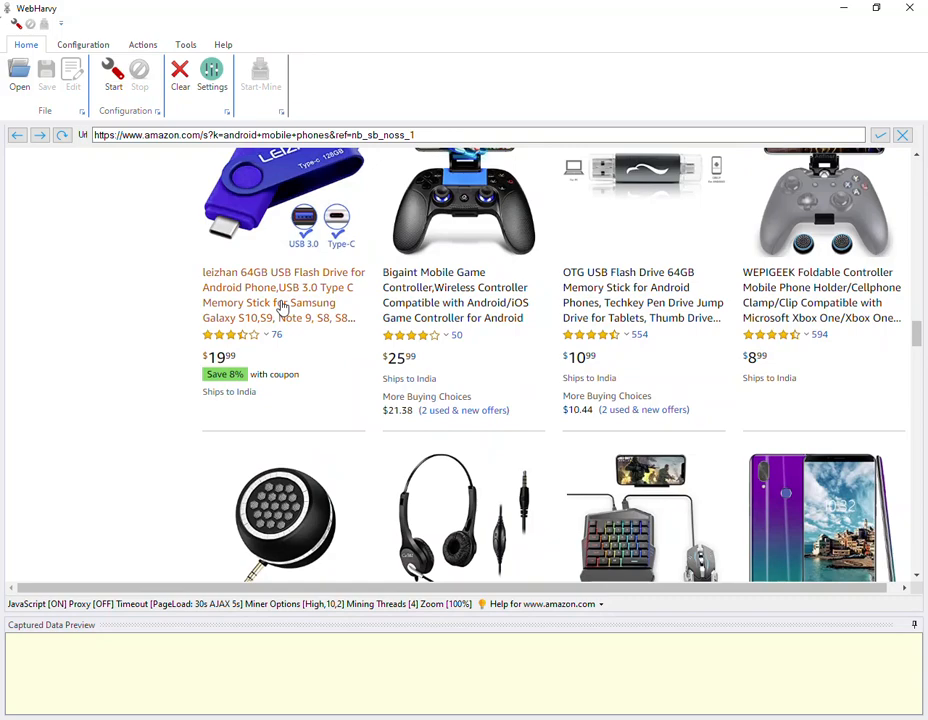
scroll("down", 3)
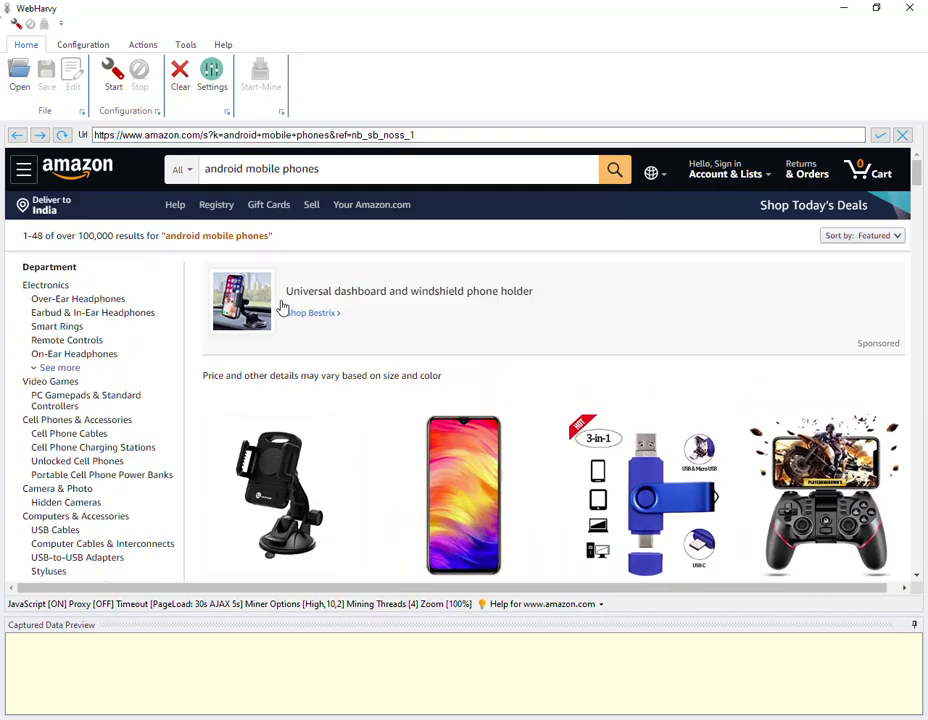
scroll("down", 3)
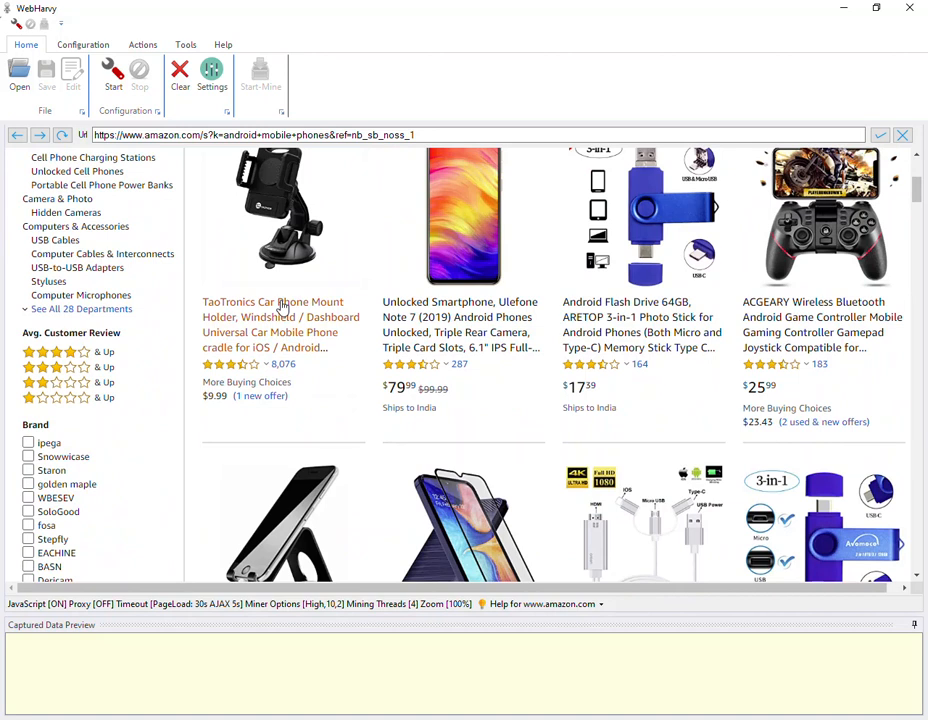
scroll("up", 3)
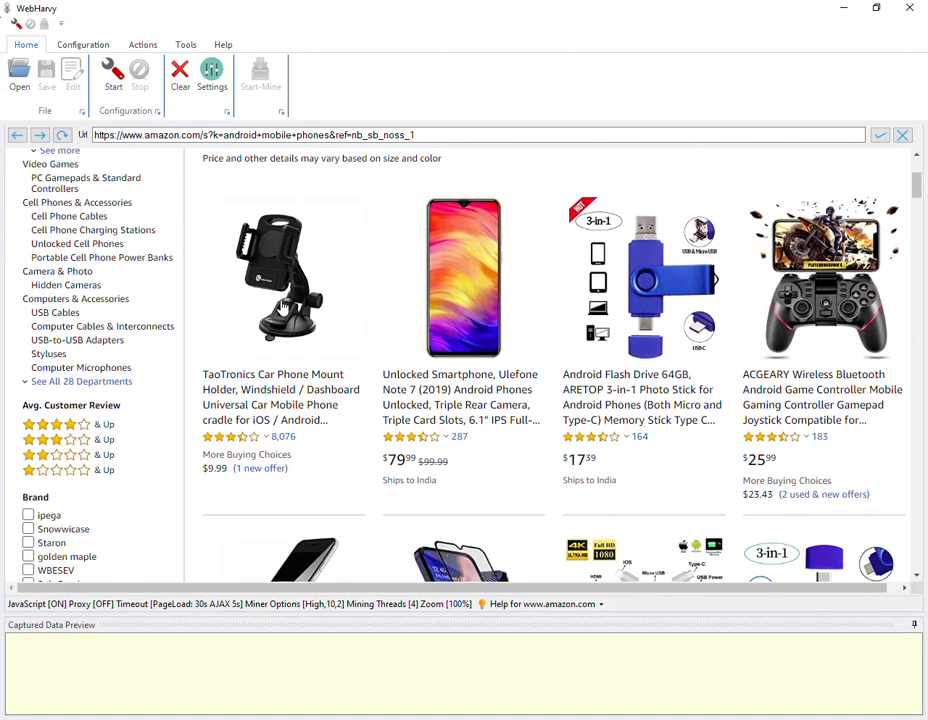
scroll("down", 3)
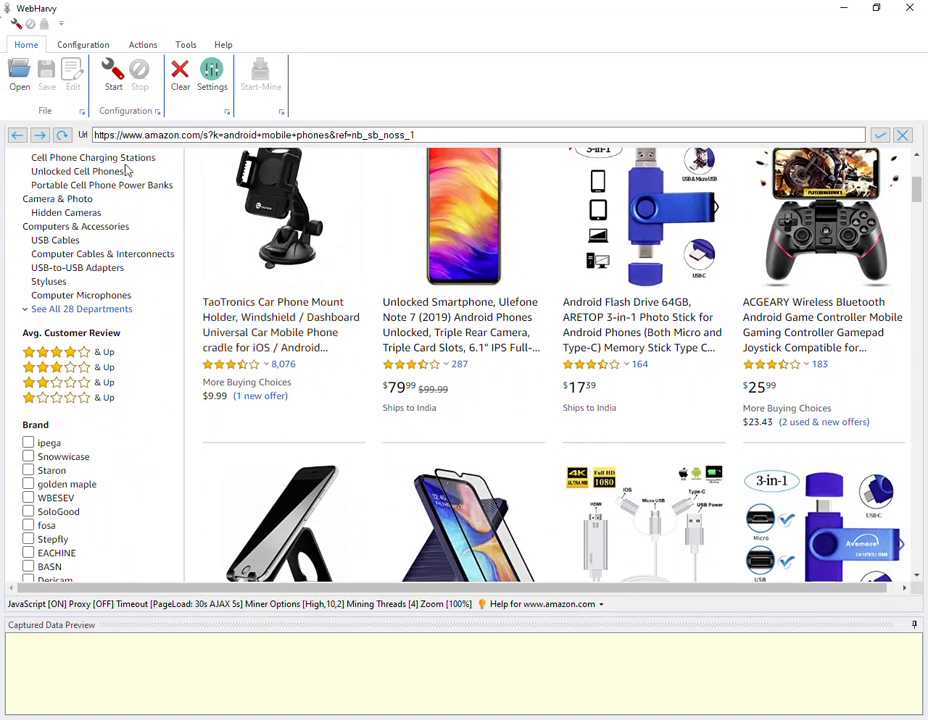
Start configuring capture and select the first listing's TaoTronics car phone mount title
left_click(113, 70)
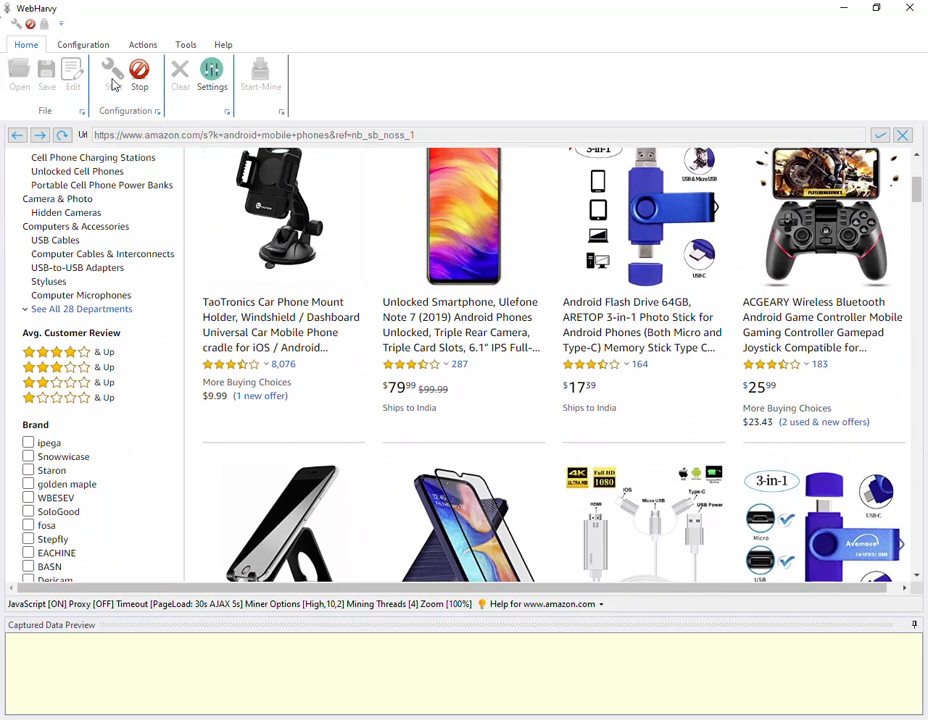
scroll("up", 3)
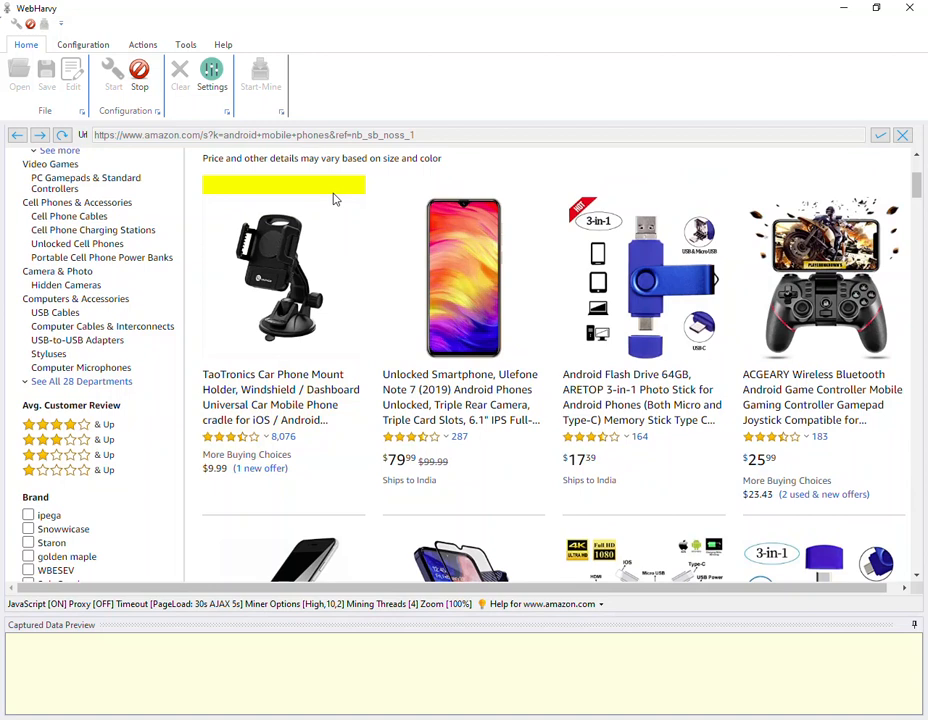
scroll("down", 3)
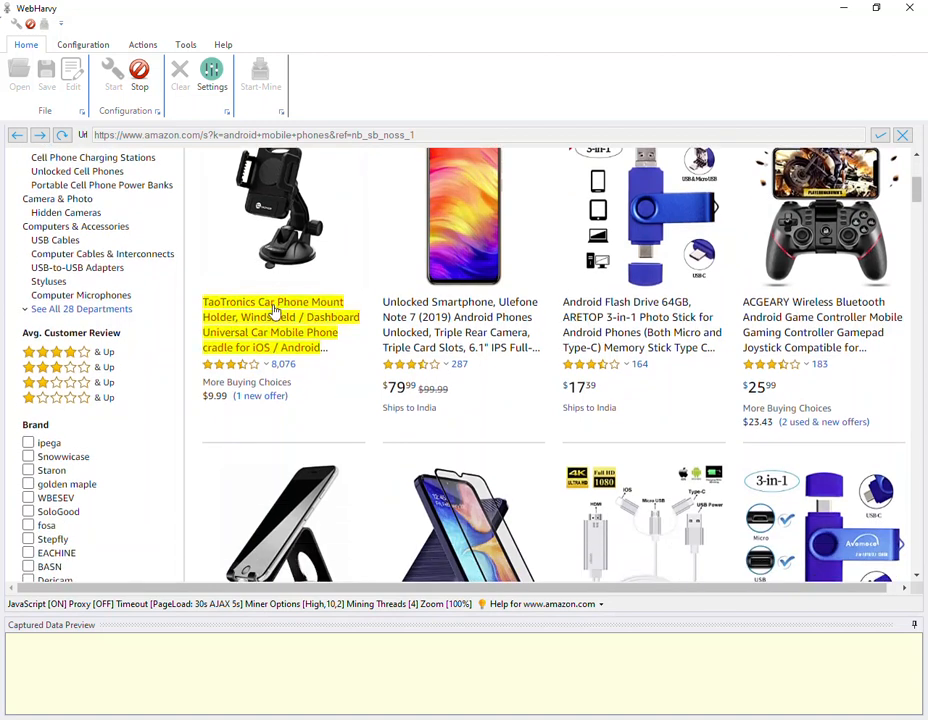
scroll("up", 3)
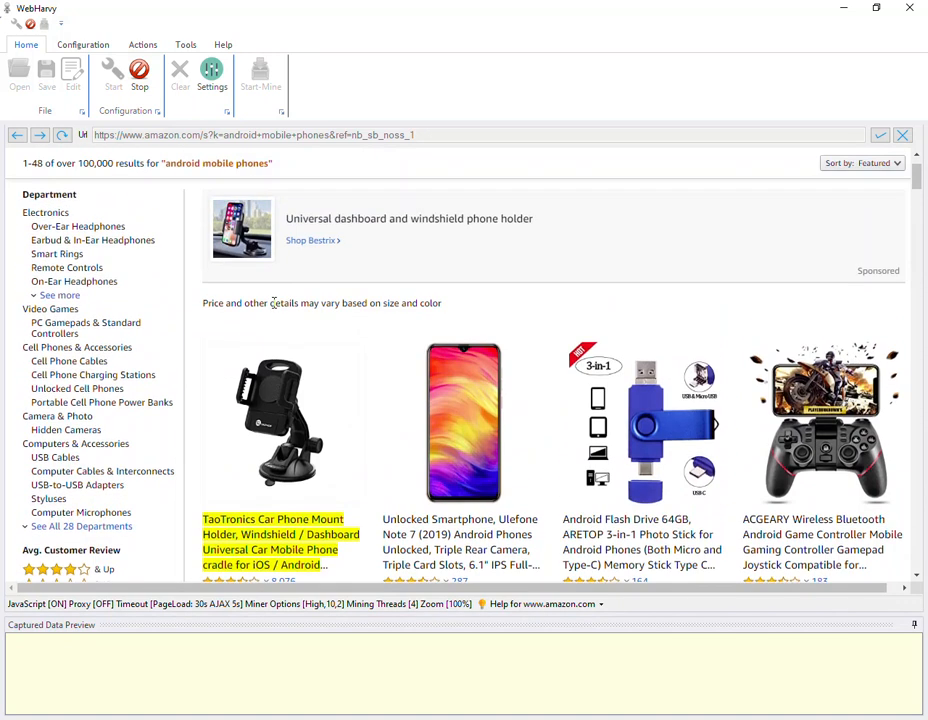
scroll("down", 3)
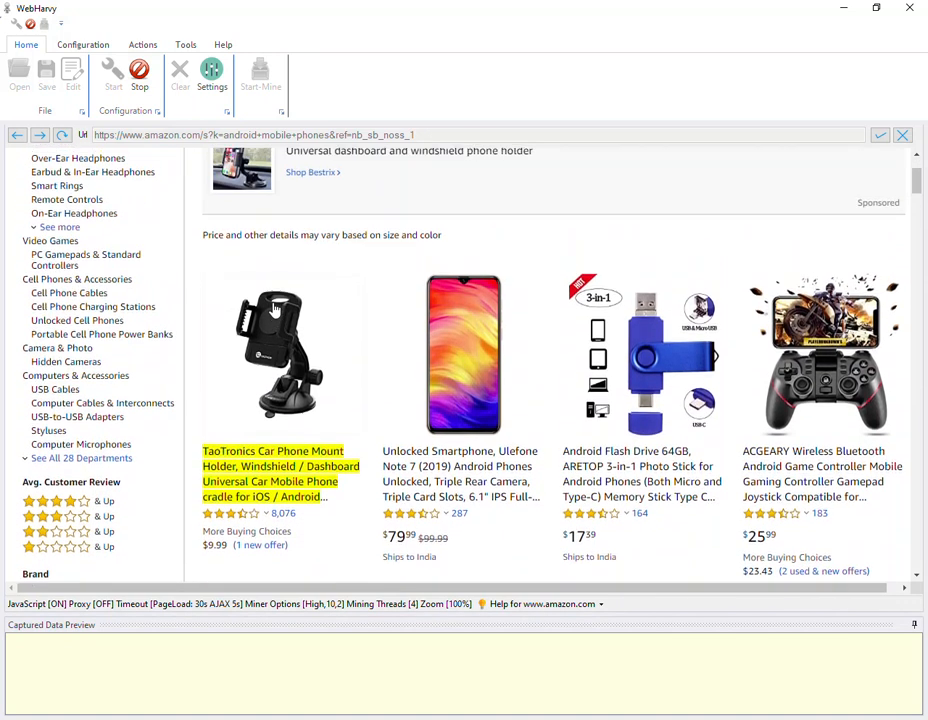
scroll("down", 3)
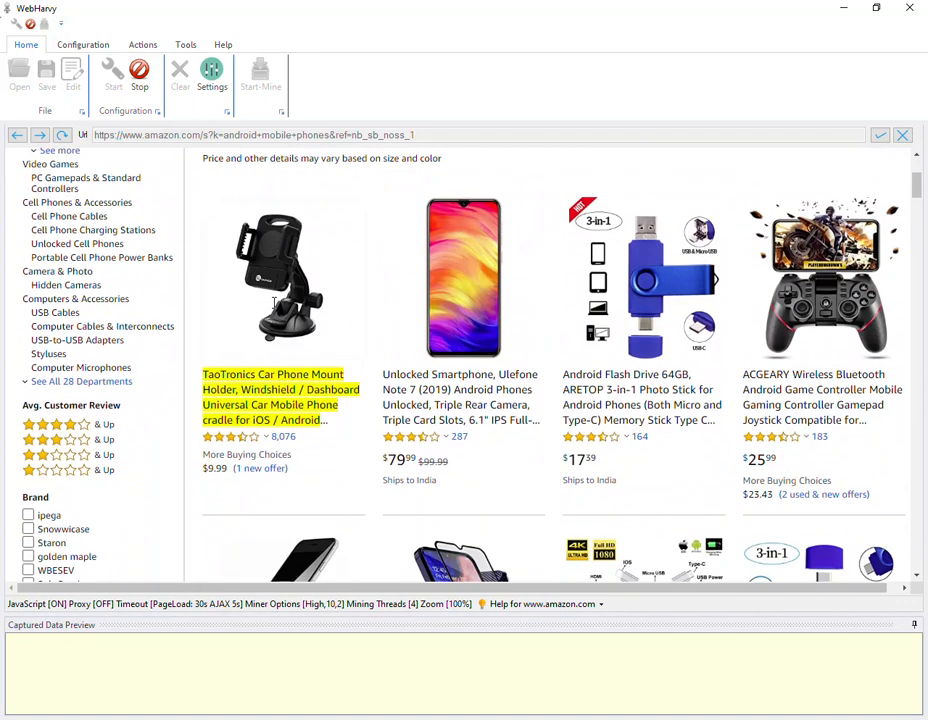
scroll("down", 3)
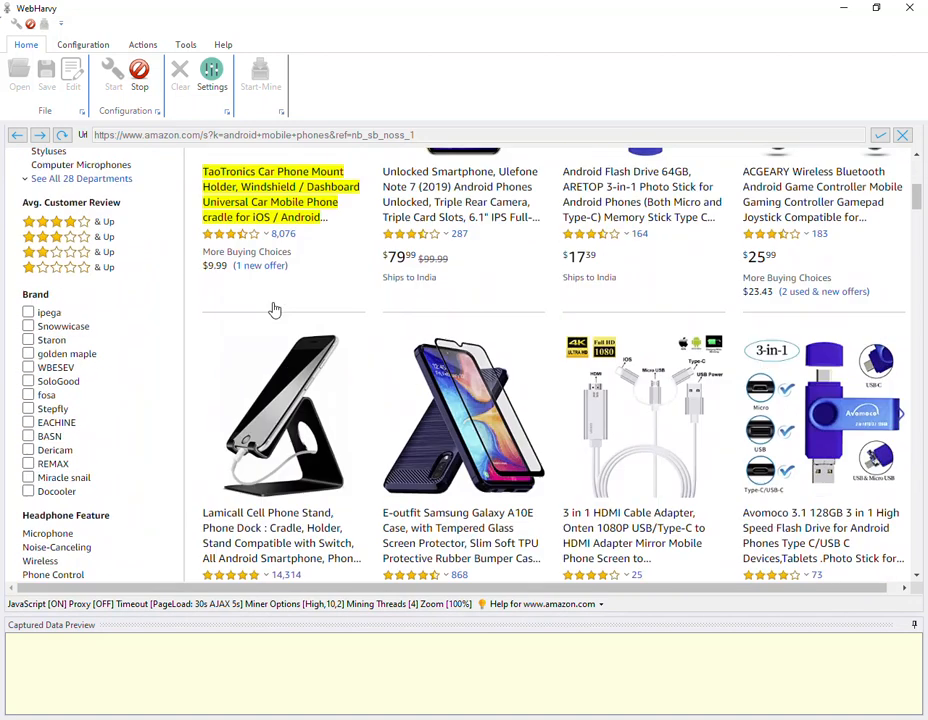
scroll("up", 3)
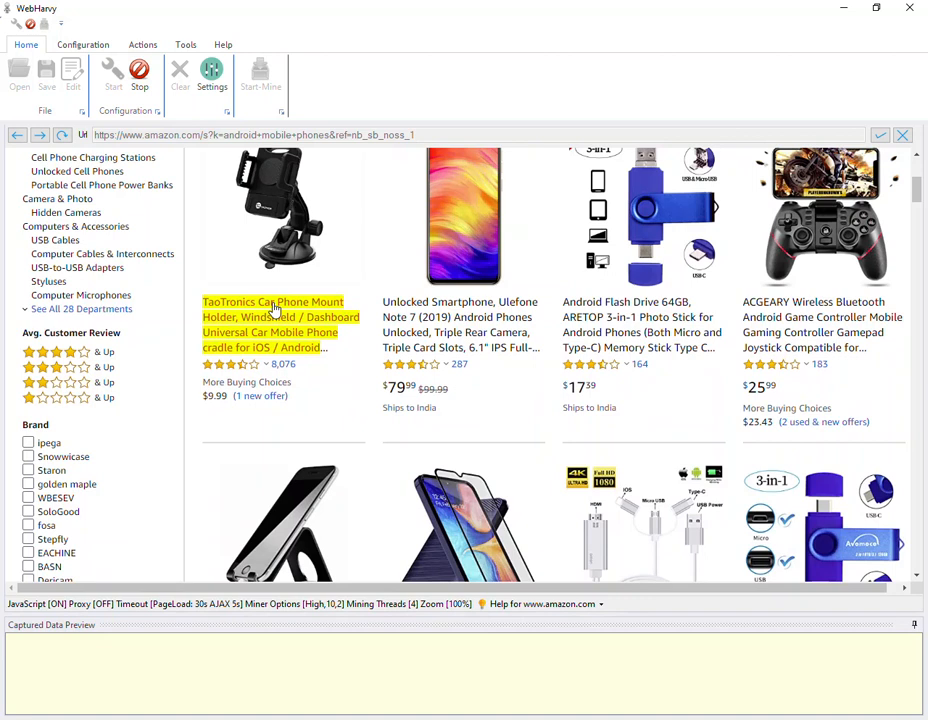
left_click(270, 325)
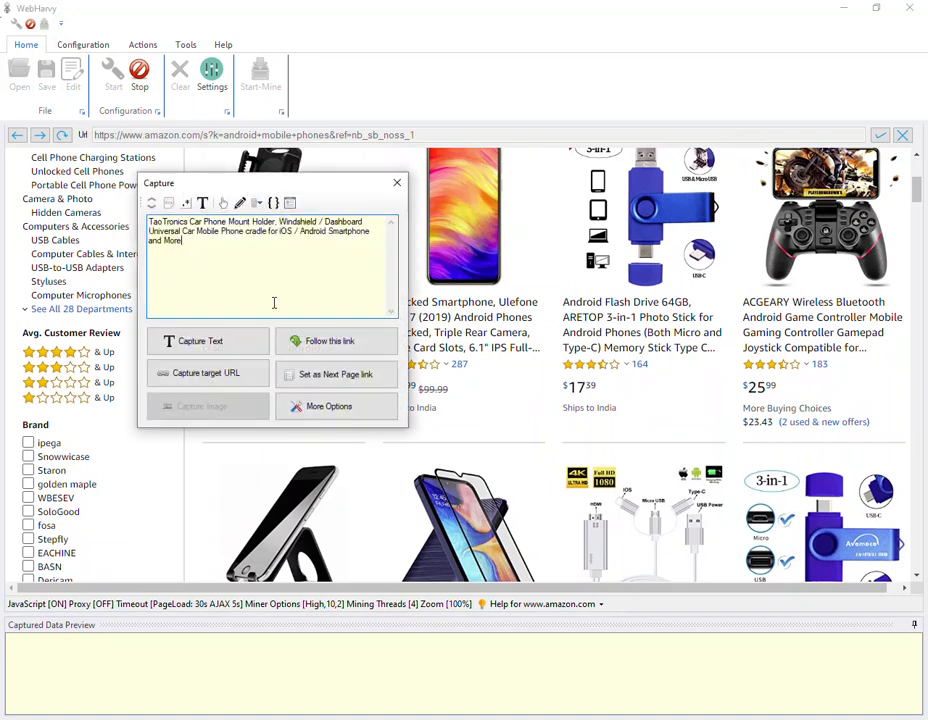
Capture the product title text as a Name field and accept the full-preview prompt
left_click(200, 341)
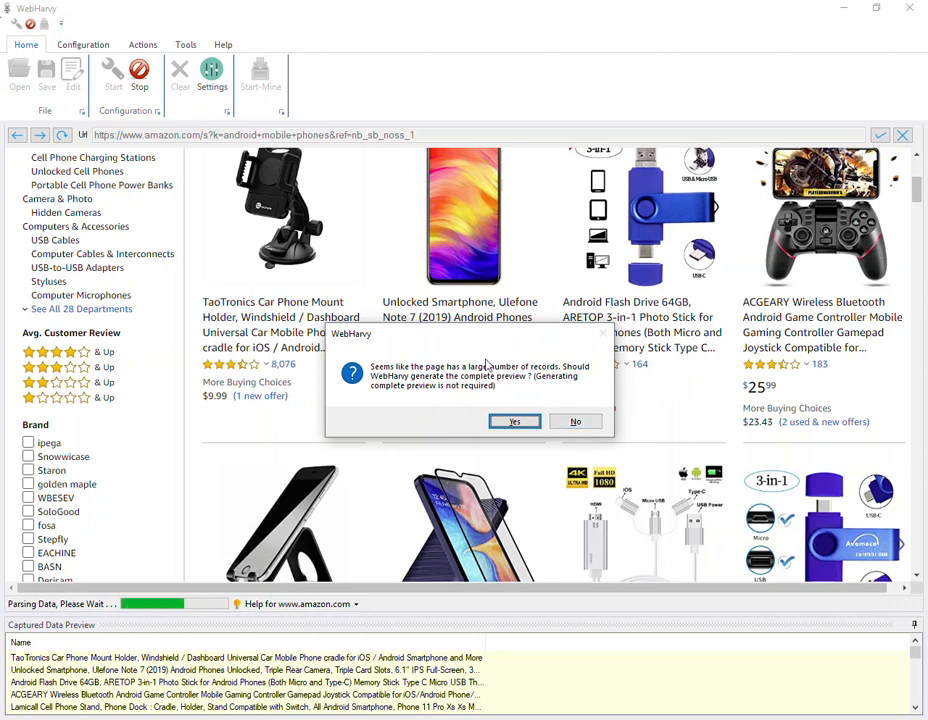
mouse_move(555, 389)
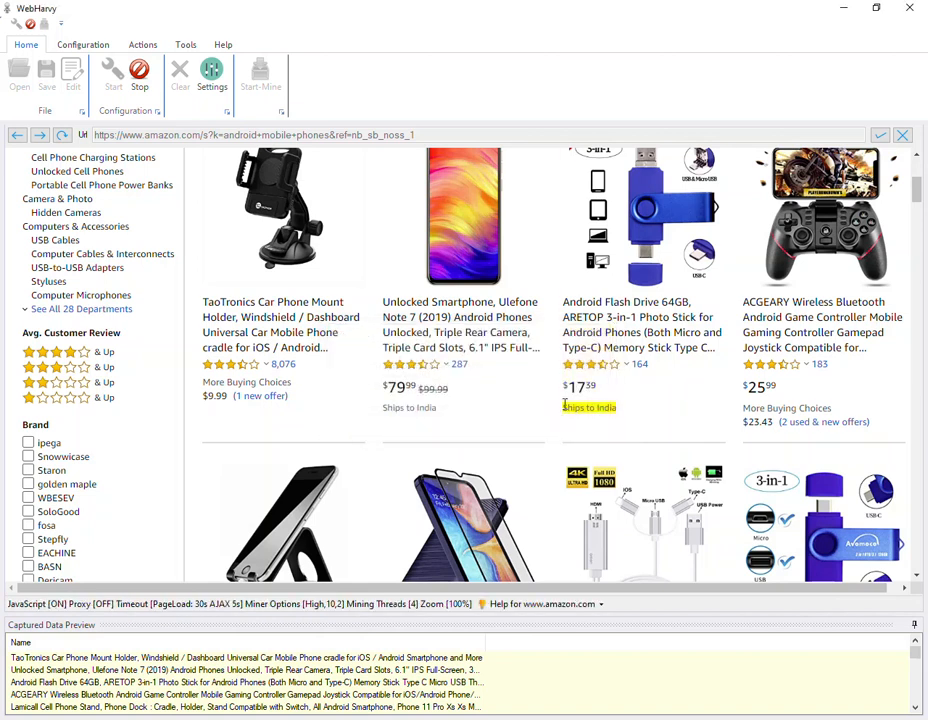
left_click(283, 350)
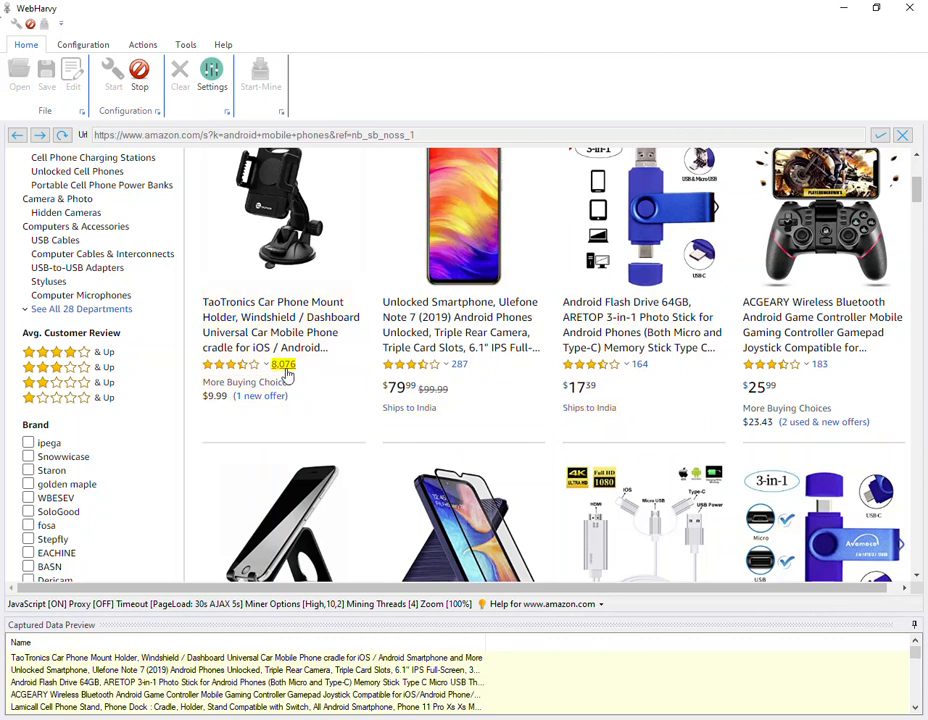
Capture review count as Reviews, star rating as Rating, and each product page URL
left_click(284, 363)
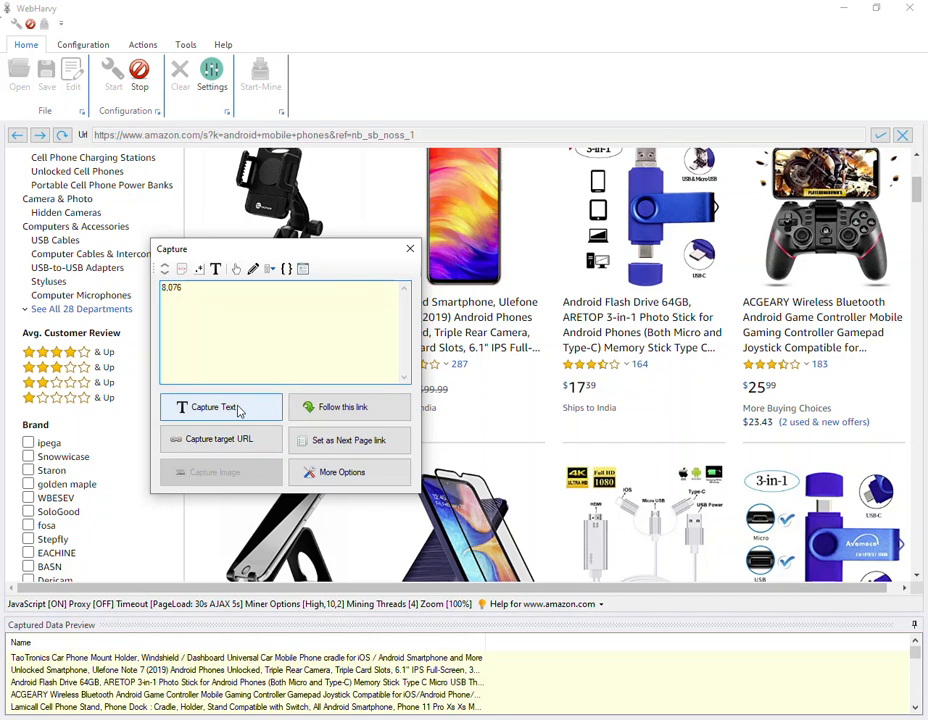
left_click(213, 407)
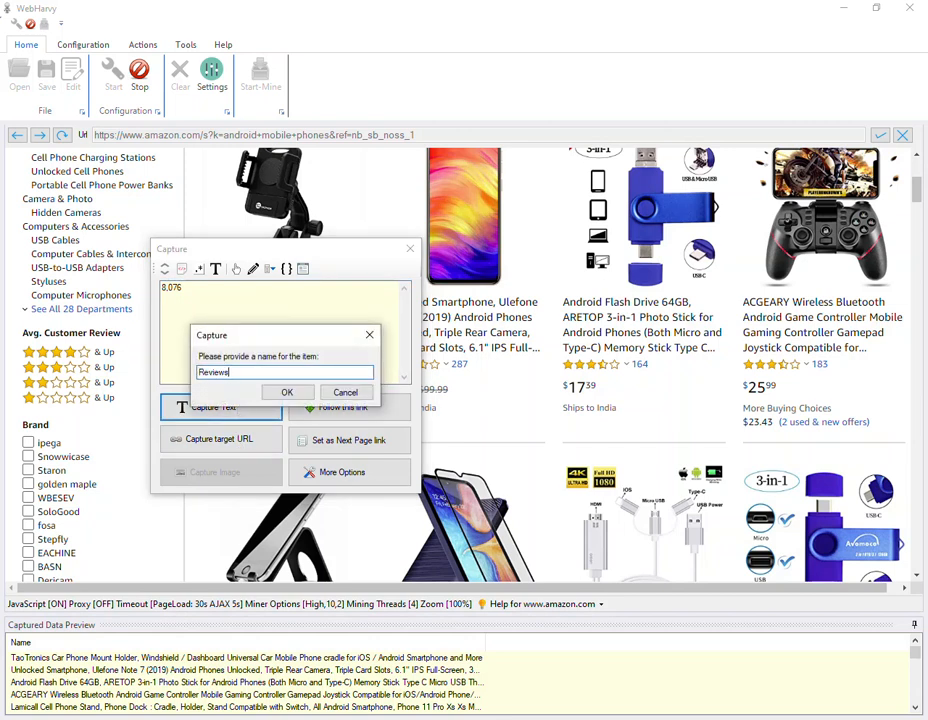
left_click(287, 391)
type("Rat")
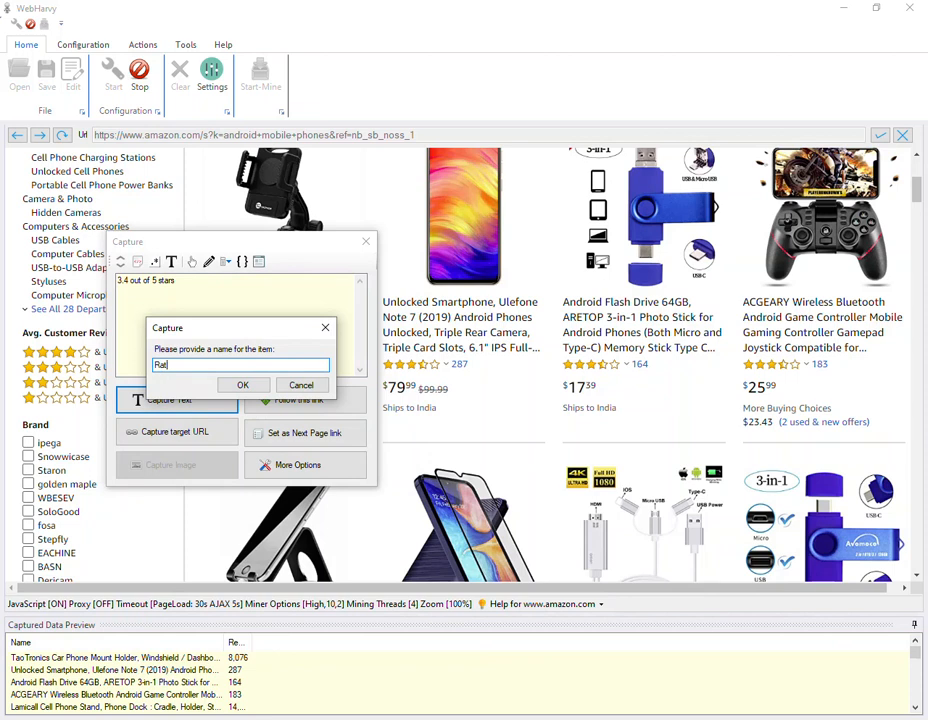
left_click(242, 385)
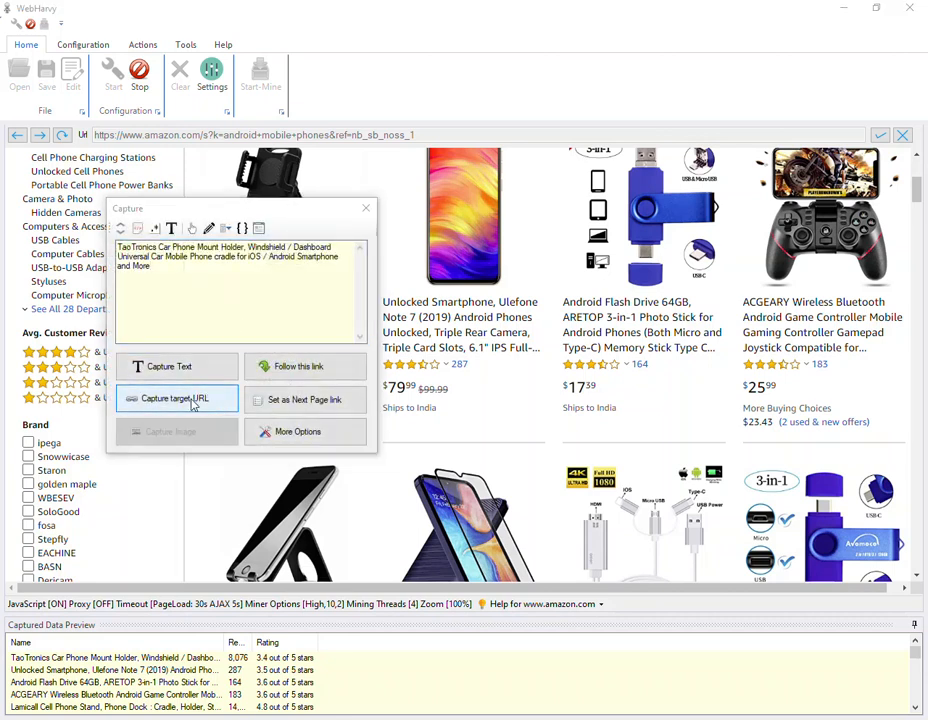
left_click(178, 398)
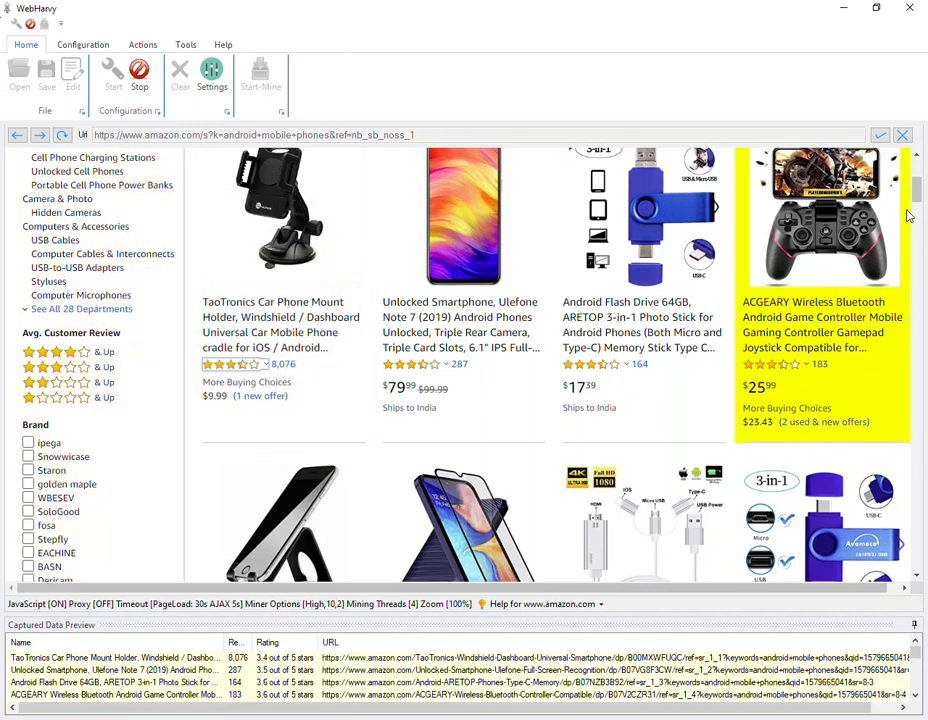
scroll("down", 3)
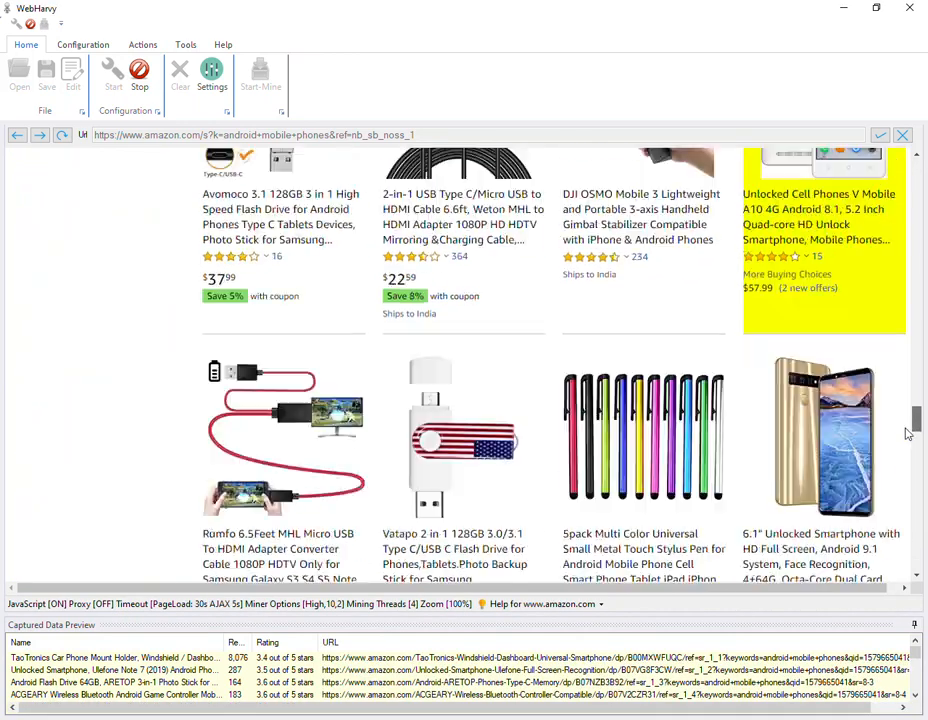
scroll("down", 3)
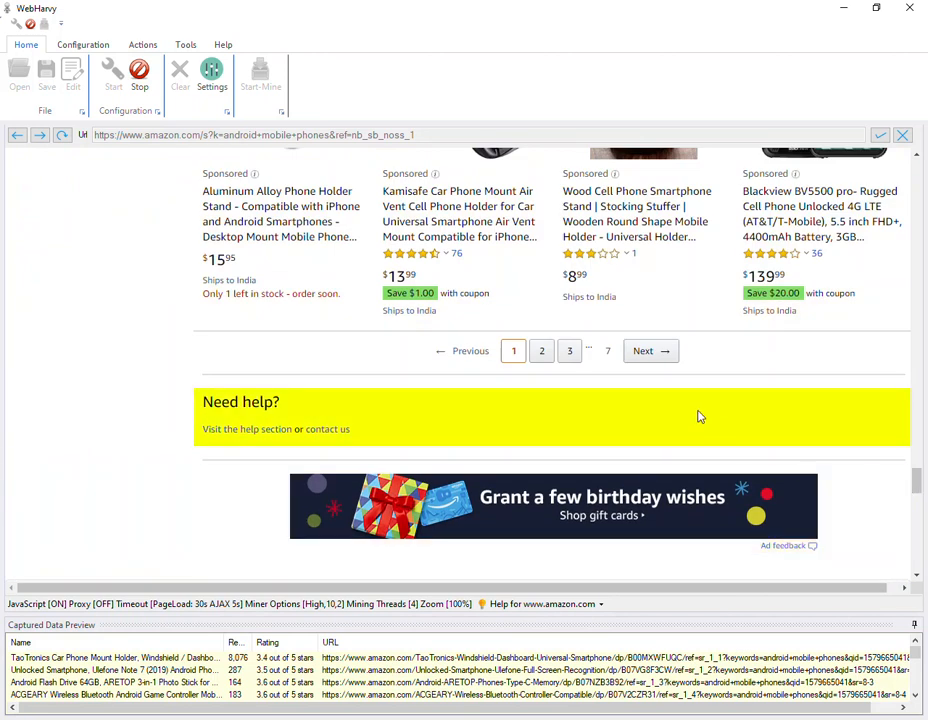
mouse_move(651, 351)
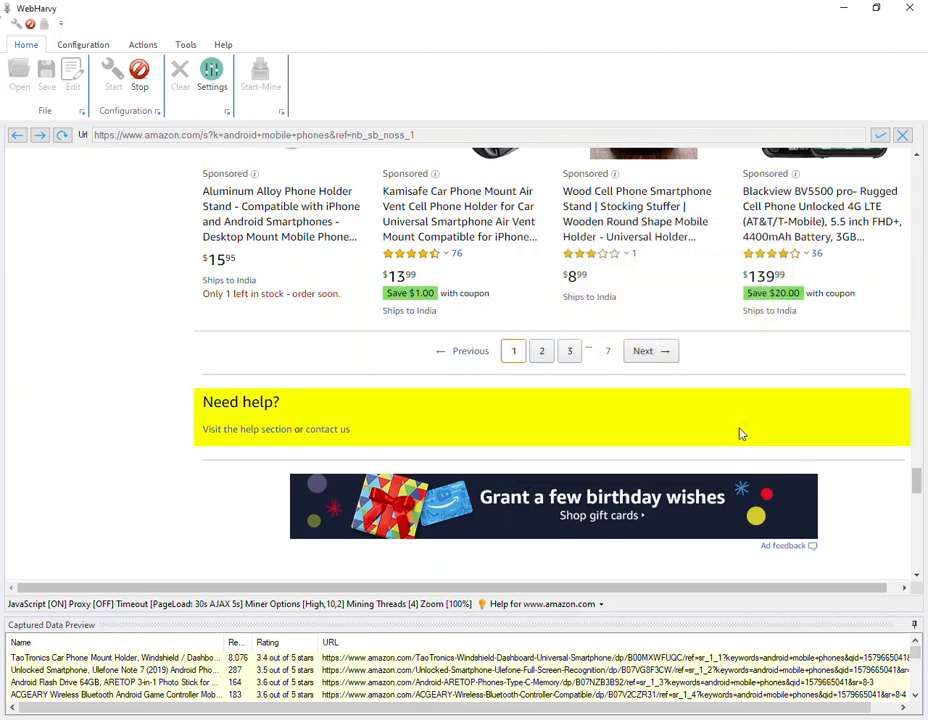
left_click(541, 351)
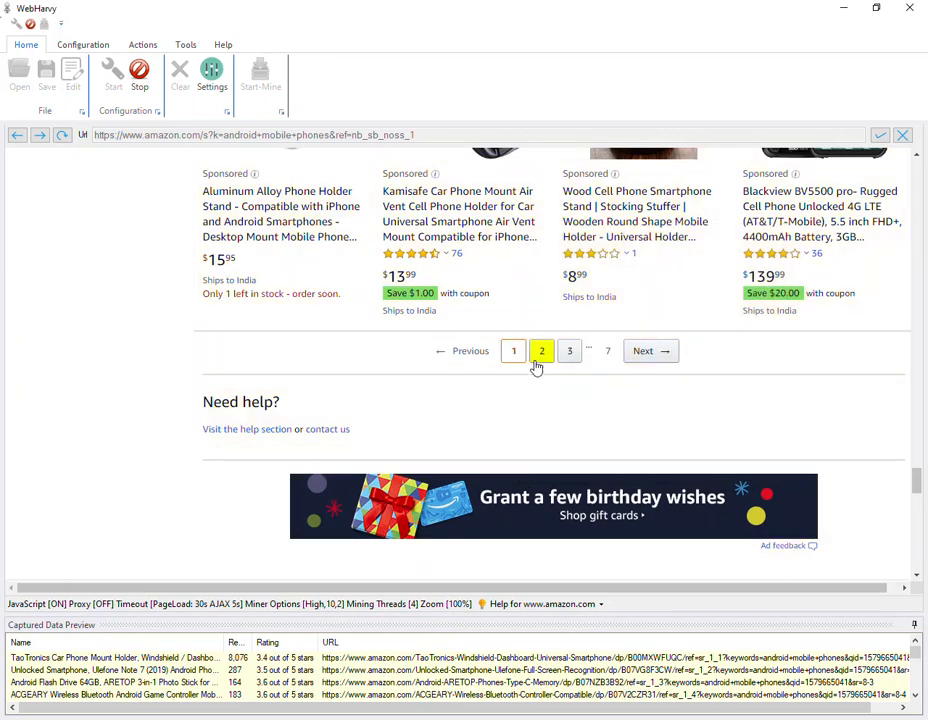
left_click(569, 350)
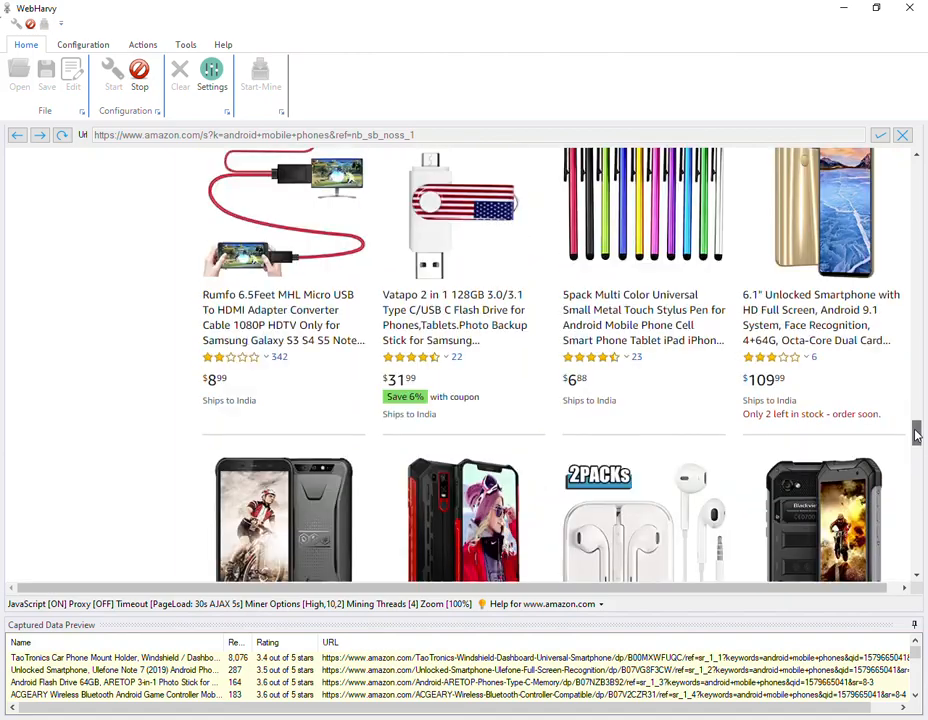
scroll("up", 3)
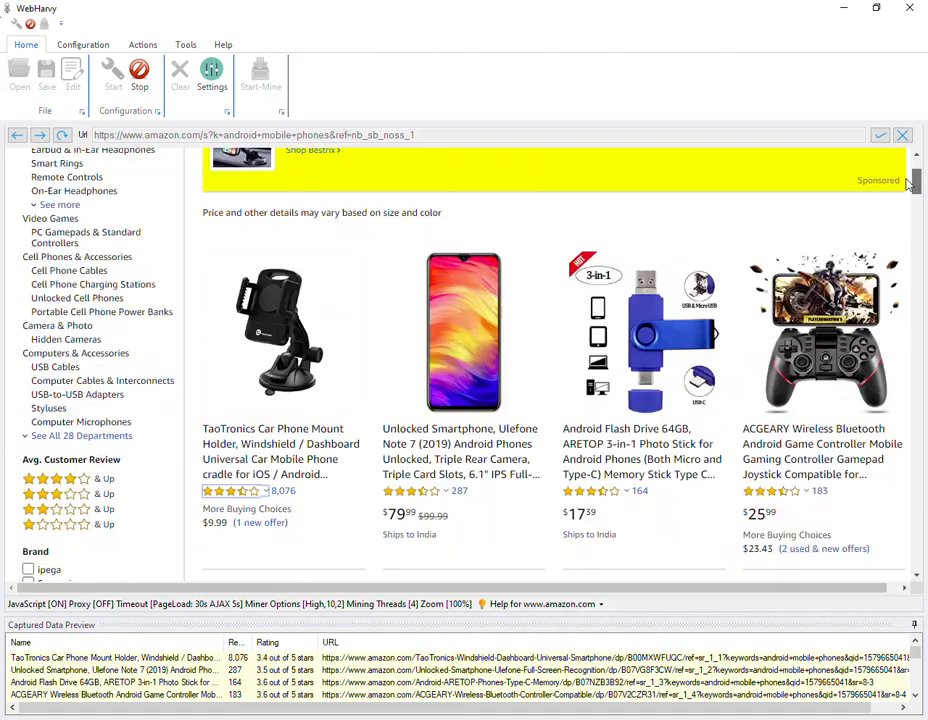
Follow the first listing's title link to the TaoTronics phone mount product page
scroll("down", 3)
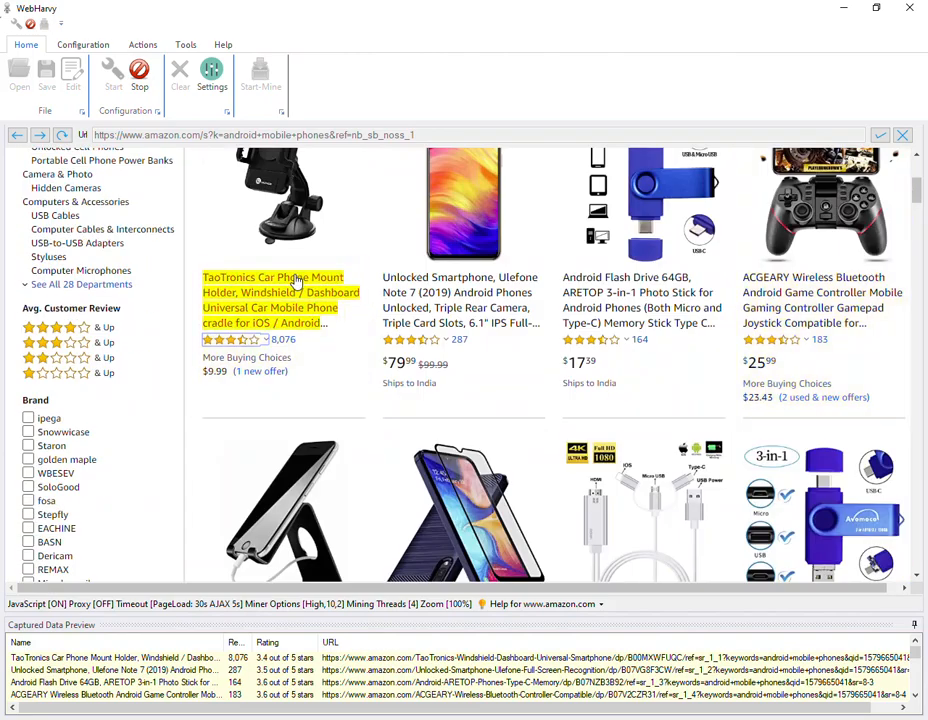
mouse_move(275, 302)
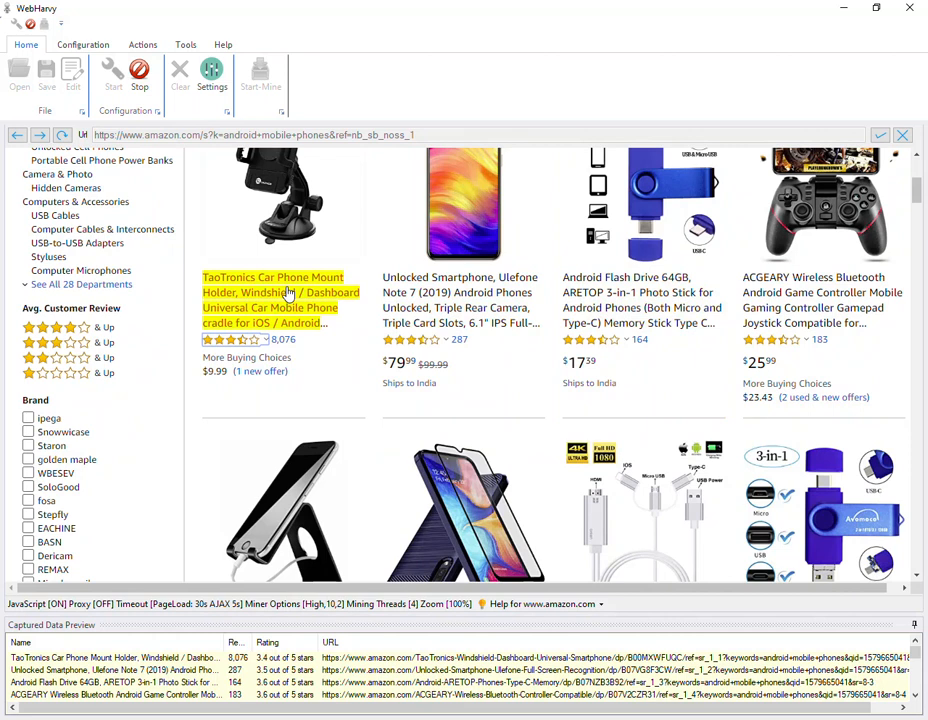
left_click(280, 299)
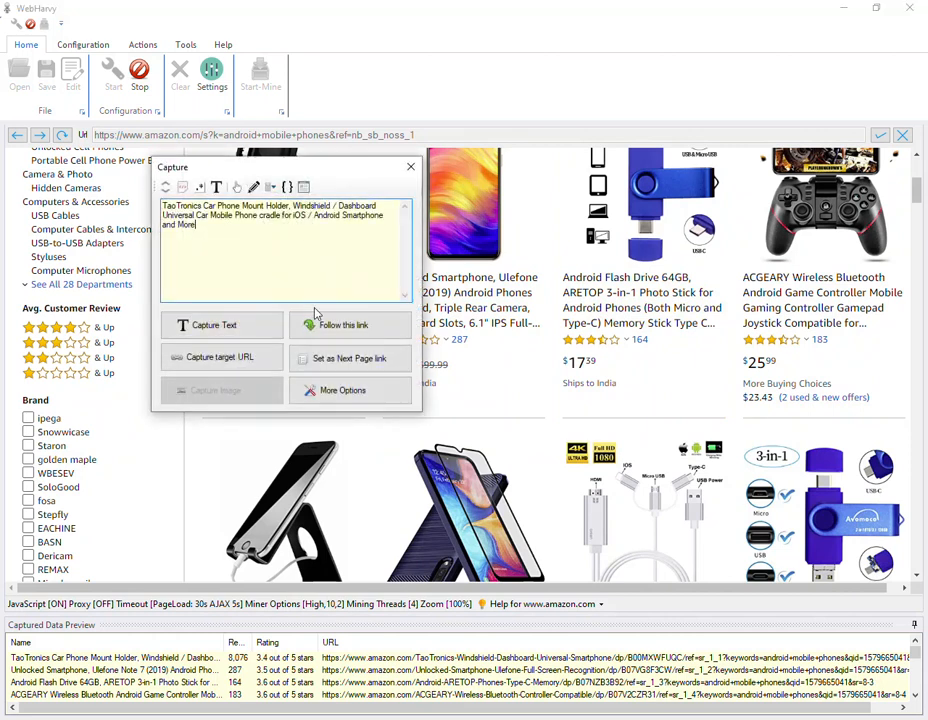
left_click(410, 166)
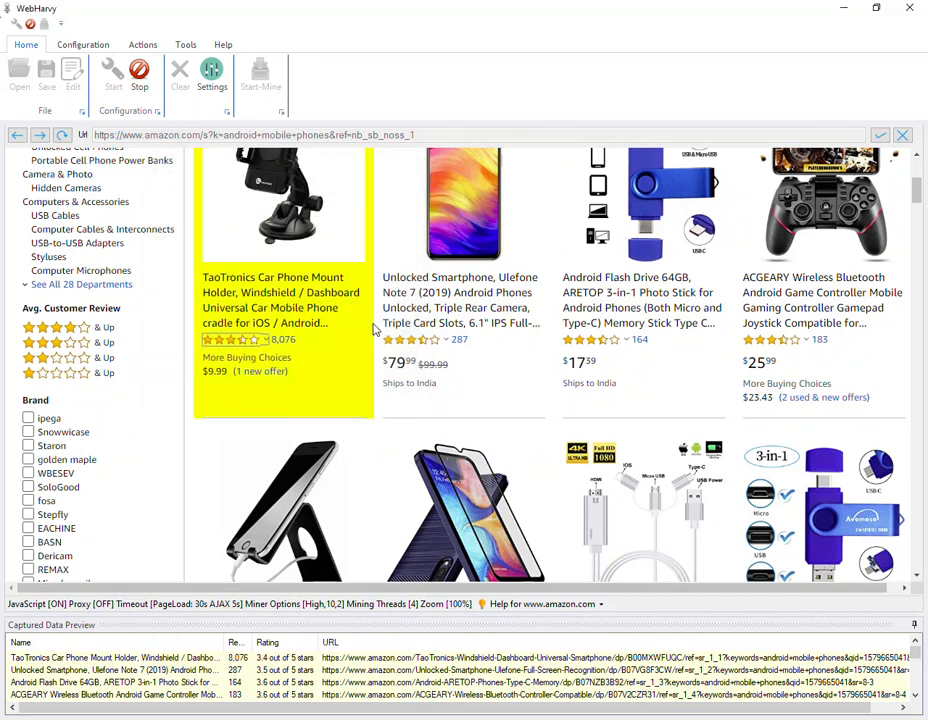
left_click(281, 300)
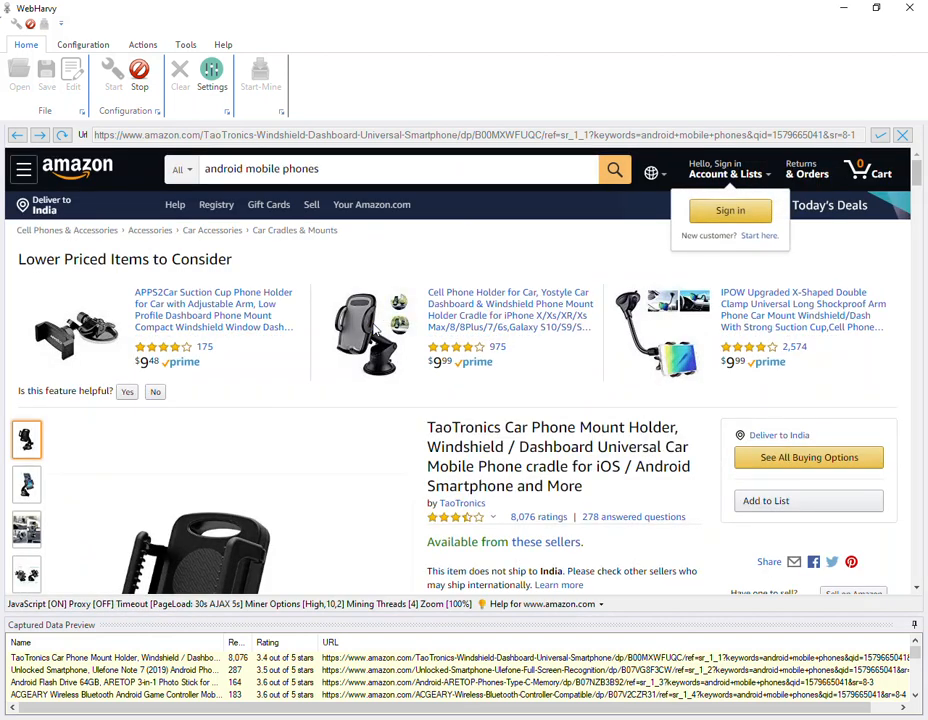
Capture the TaoTronics page's feature bullets as Specs and its product image as Image
scroll("down", 3)
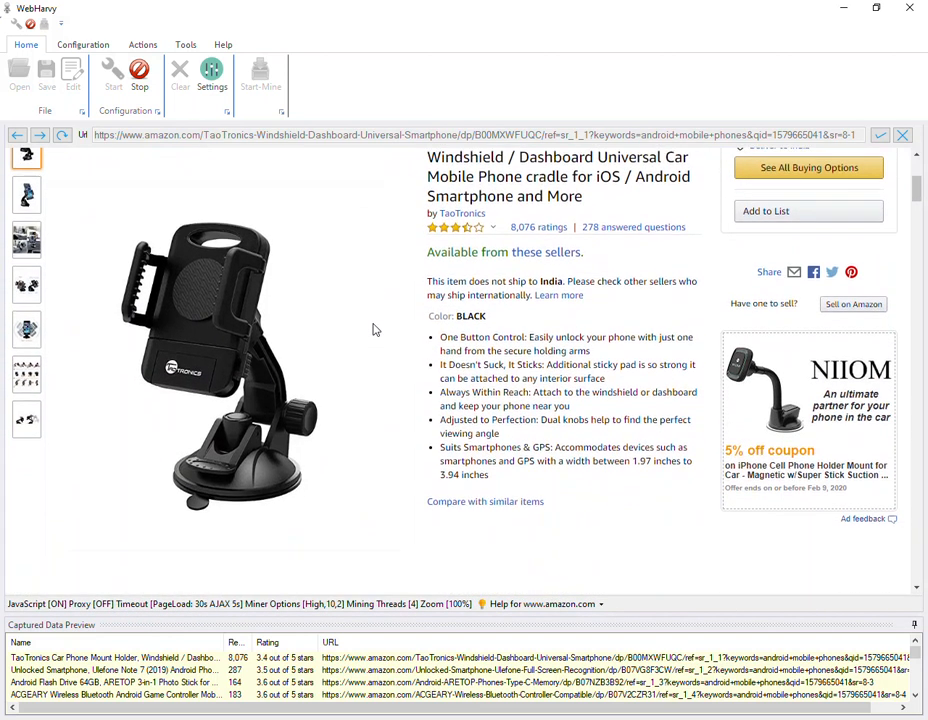
scroll("down", 3)
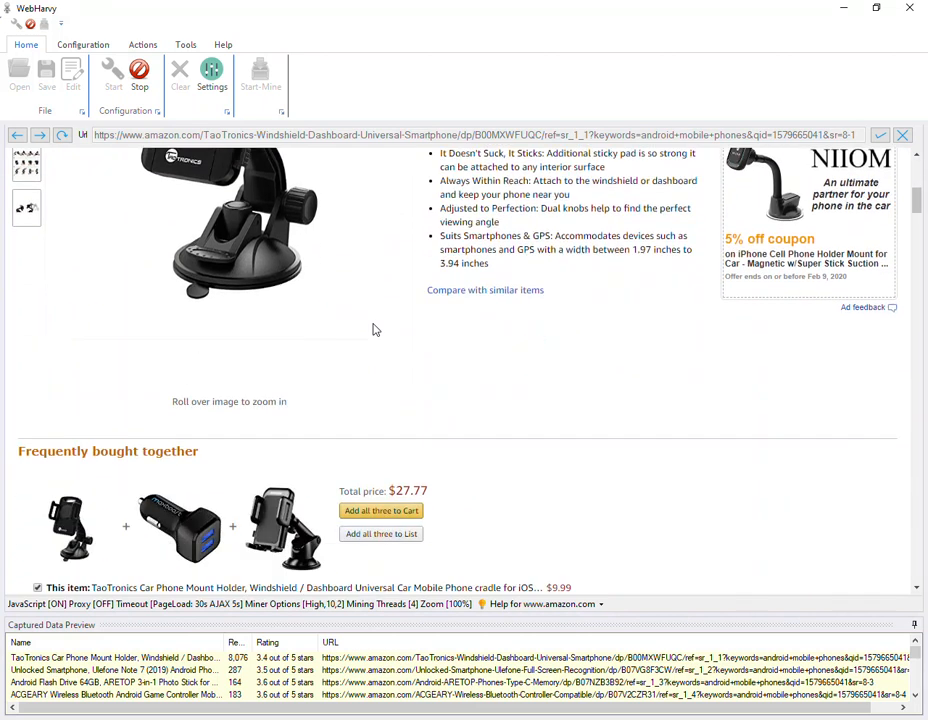
scroll("up", 3)
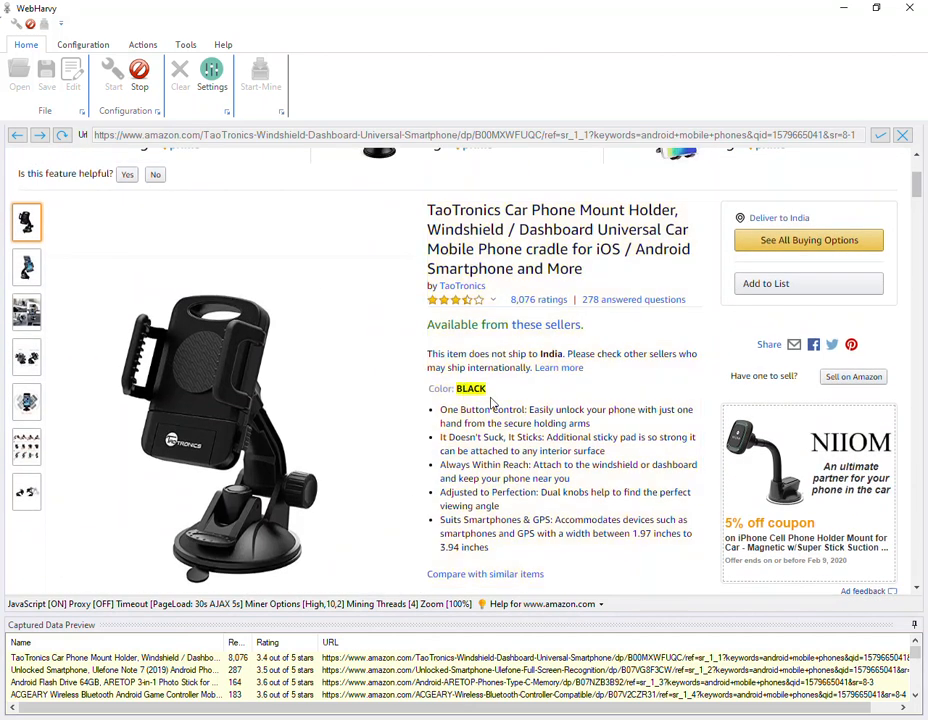
scroll("down", 3)
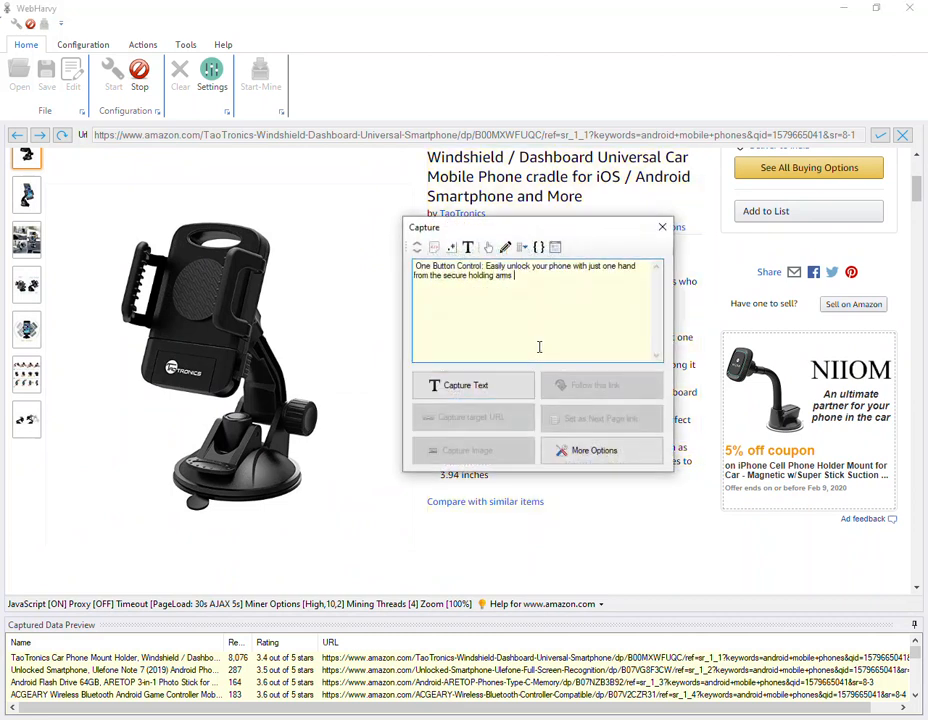
mouse_move(418, 247)
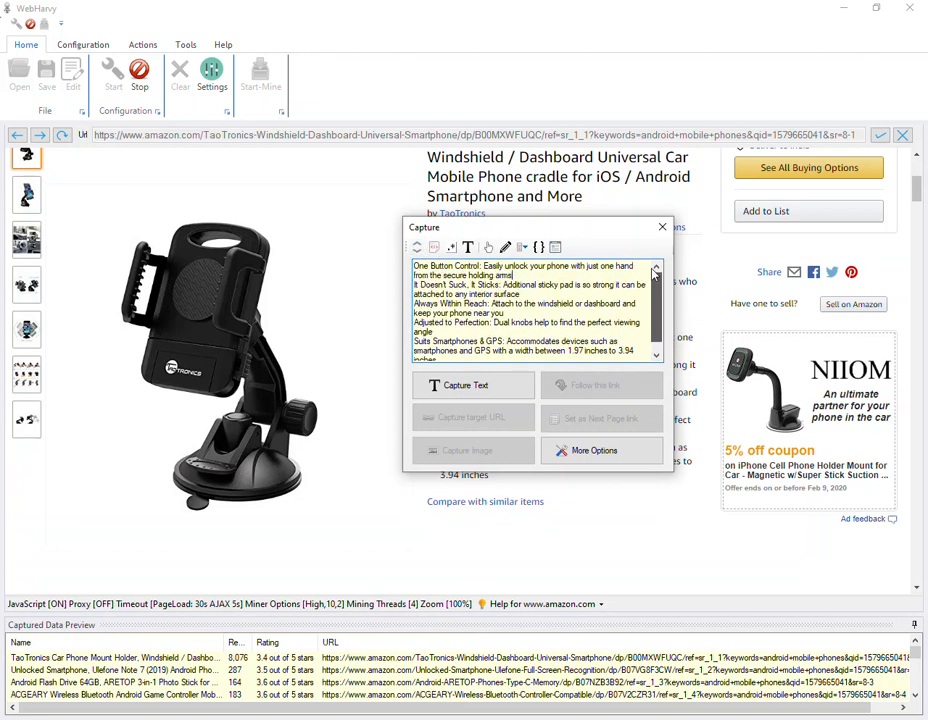
mouse_move(473, 385)
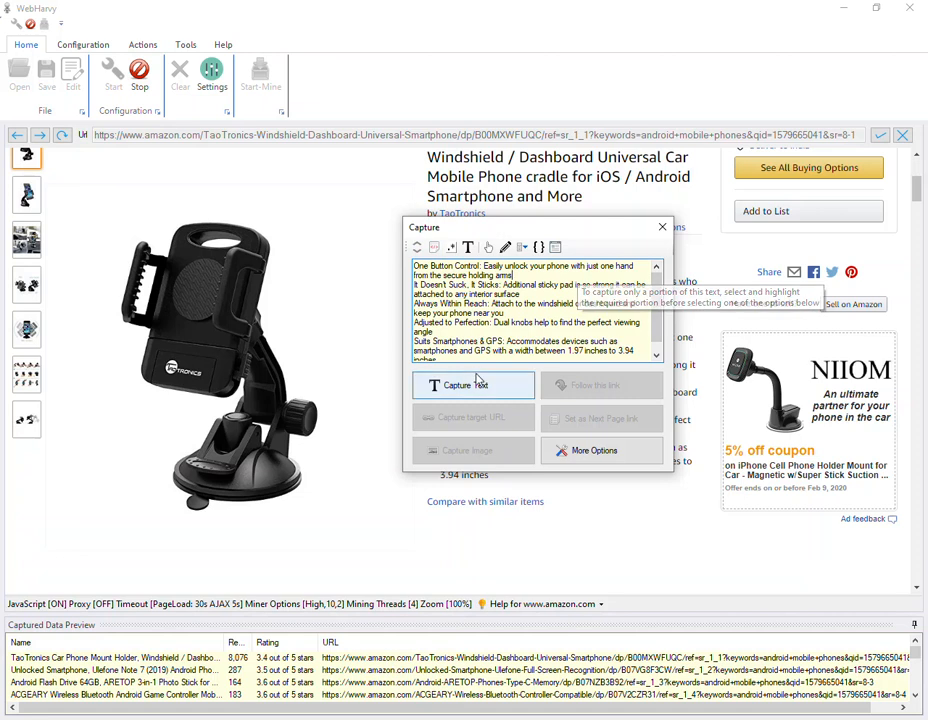
left_click(472, 385)
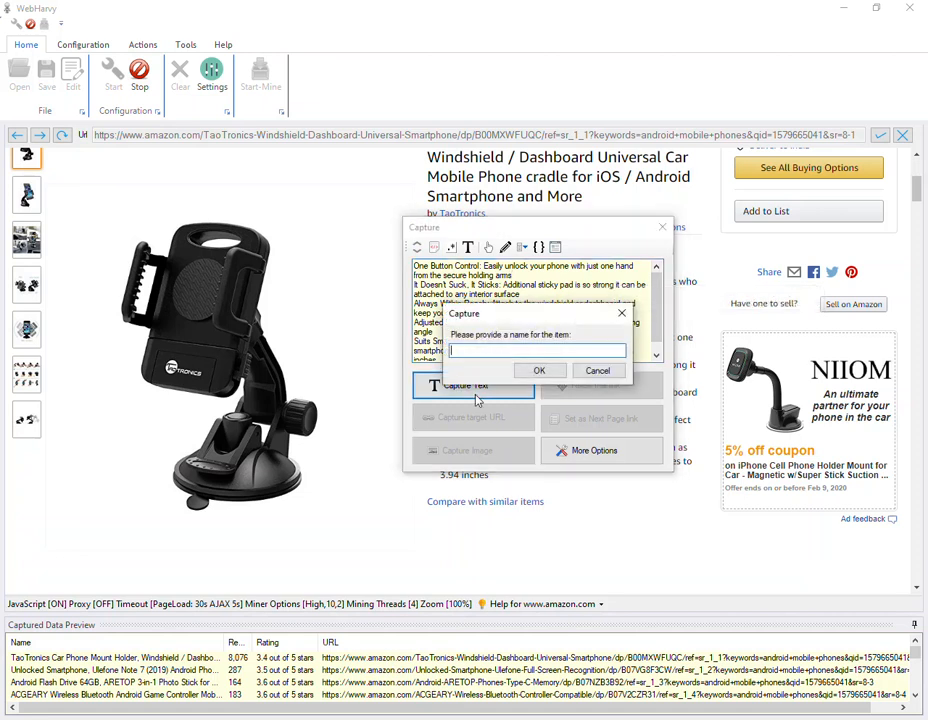
left_click(539, 370)
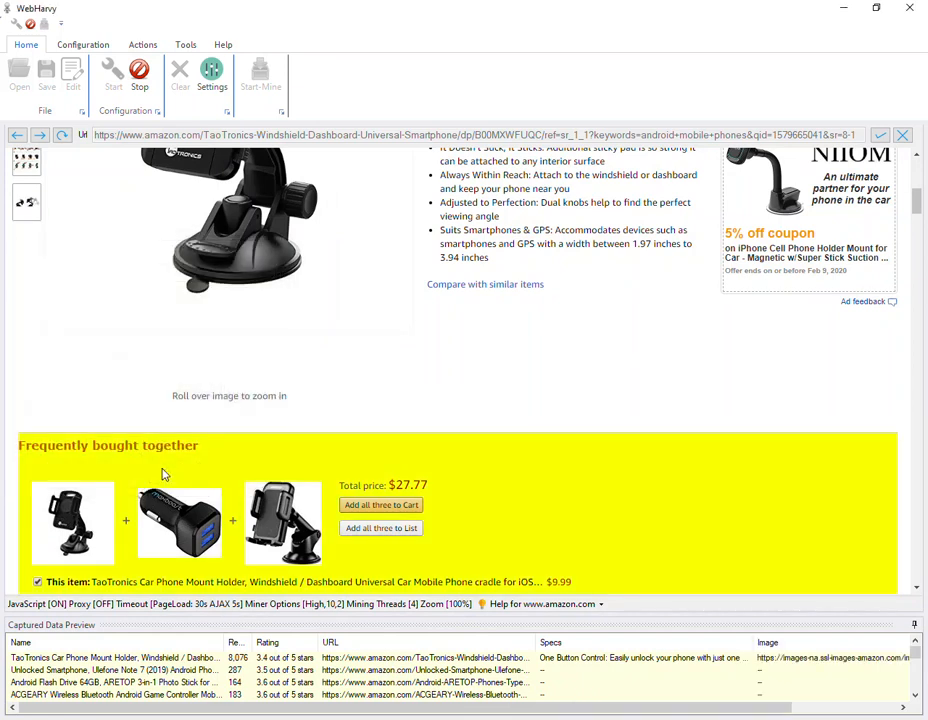
scroll("up", 3)
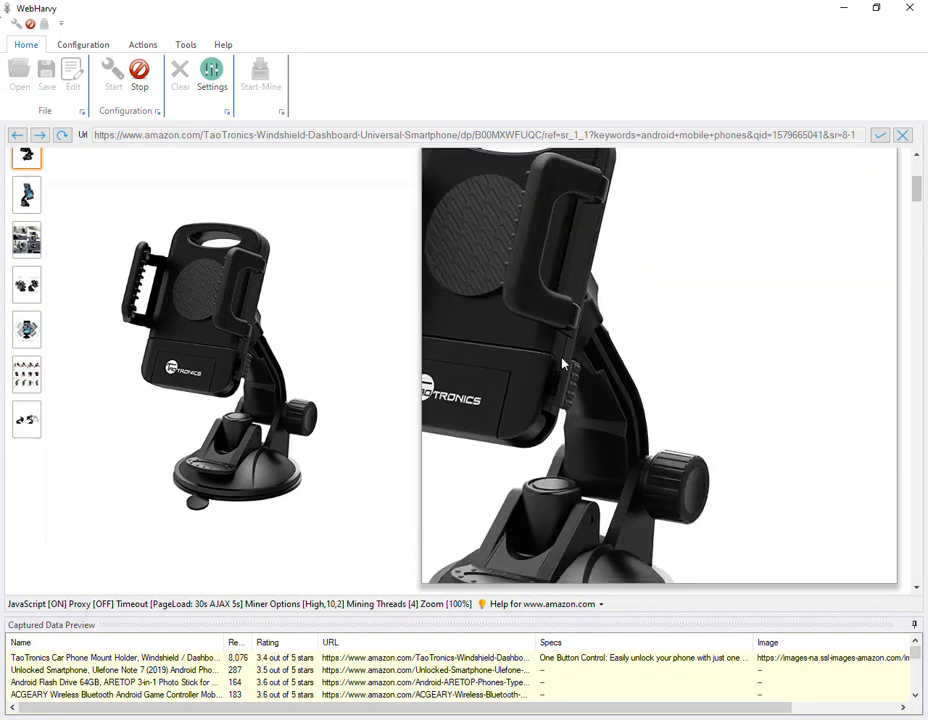
scroll("down", 3)
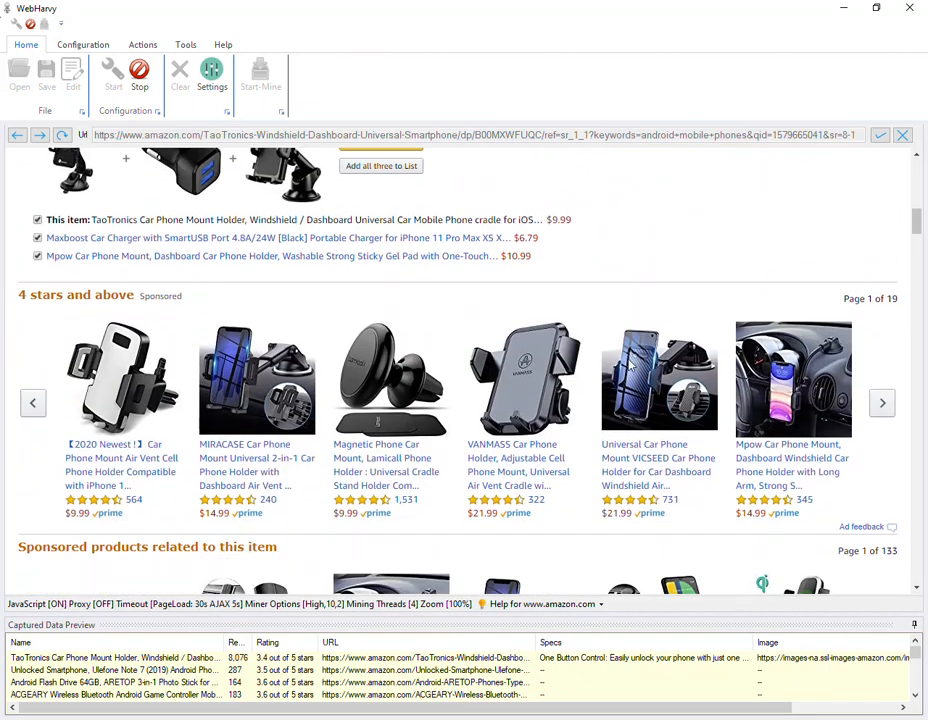
scroll("up", 3)
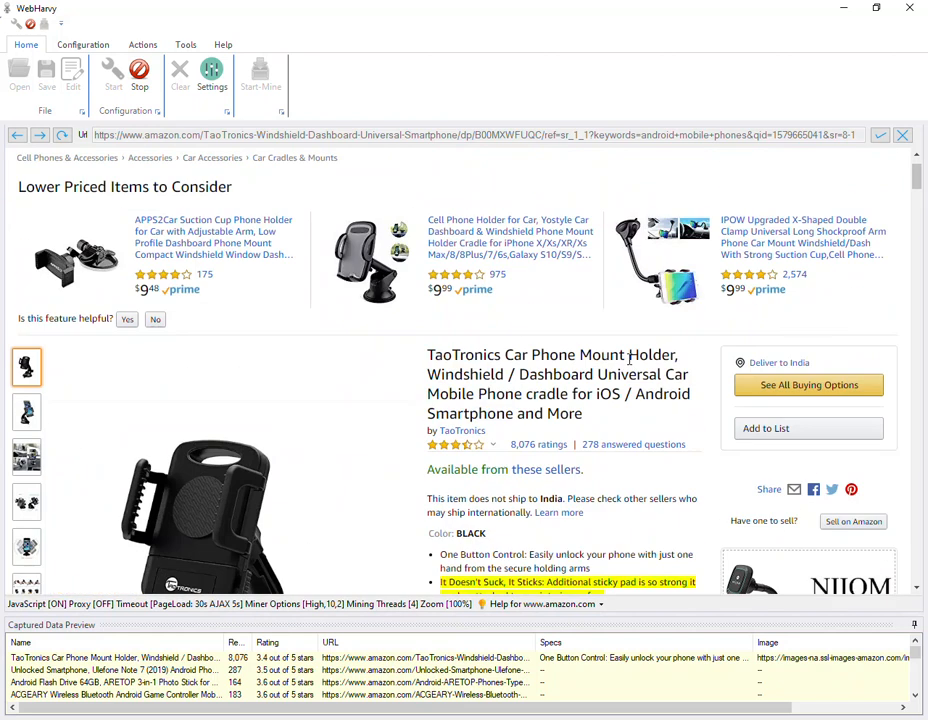
scroll("down", 3)
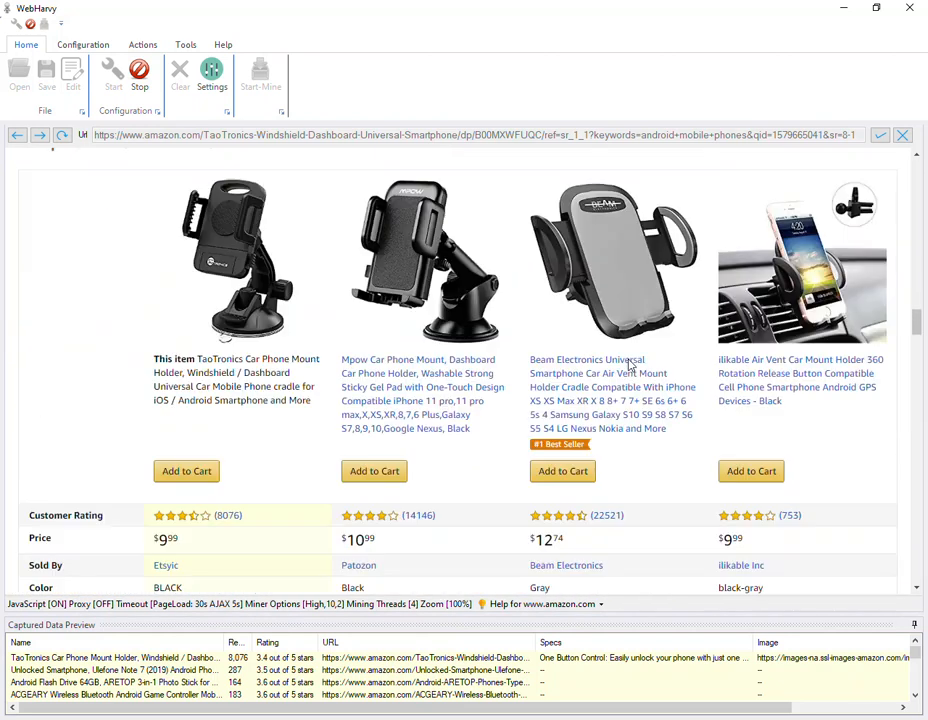
scroll("down", 3)
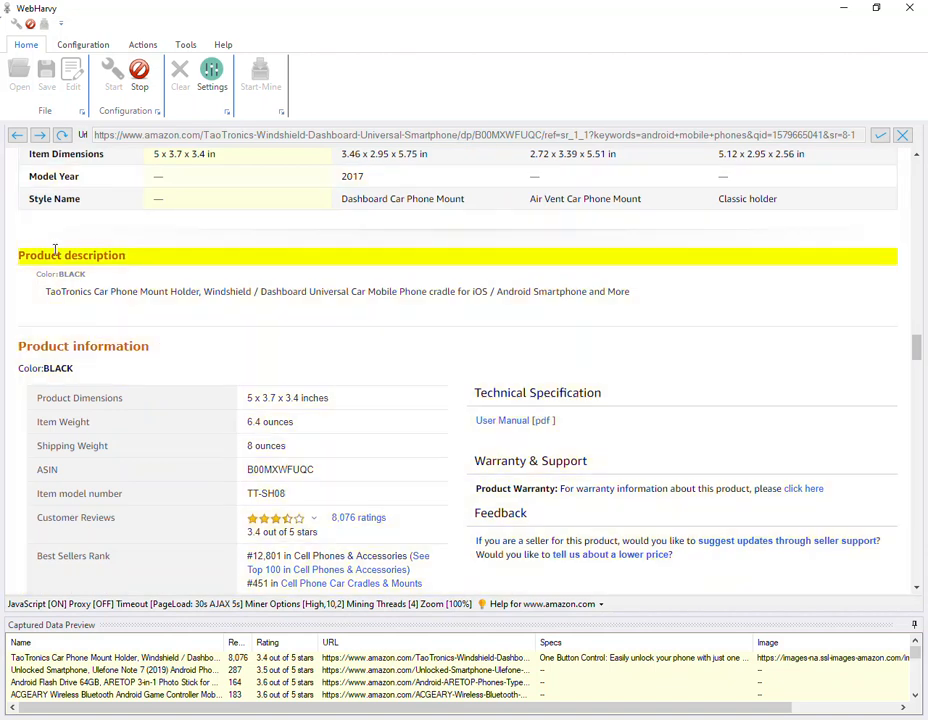
Capture the text following the Product description heading as a field named PD
left_click(71, 255)
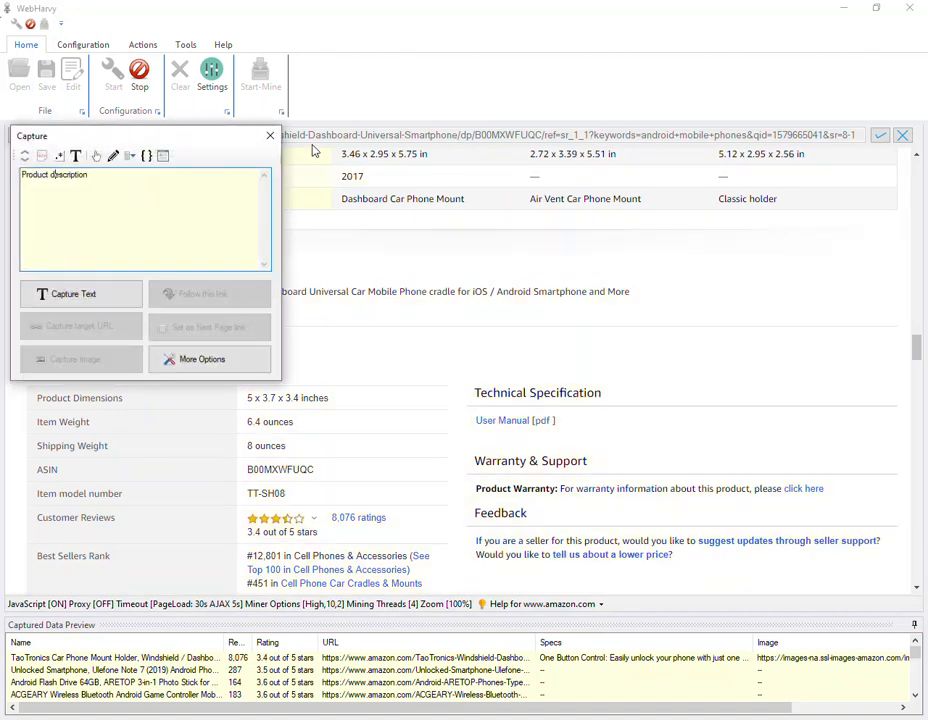
left_click(269, 135)
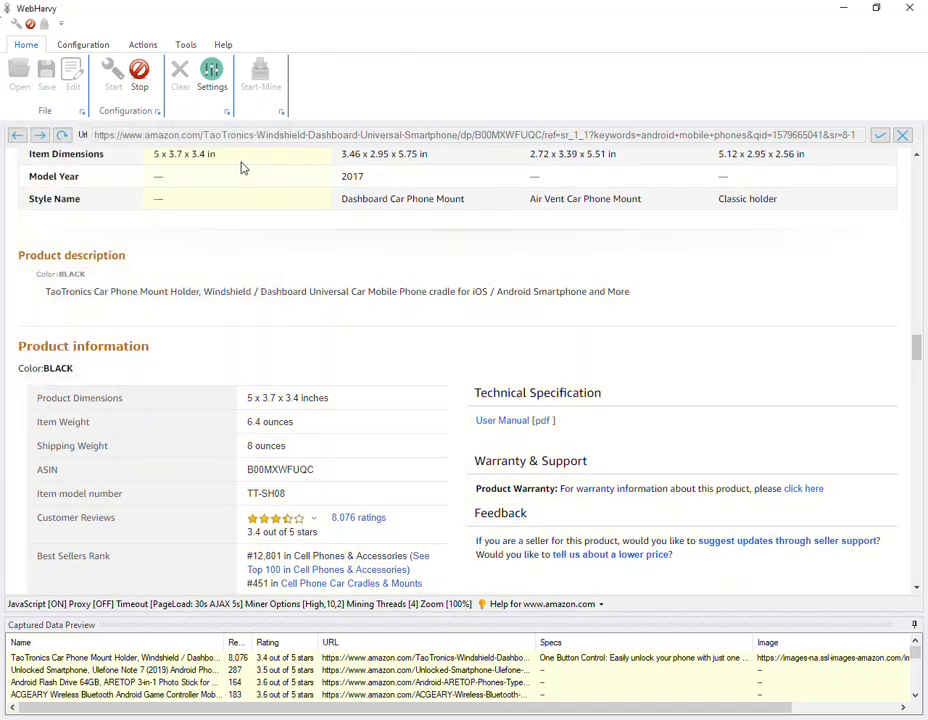
left_click(71, 255)
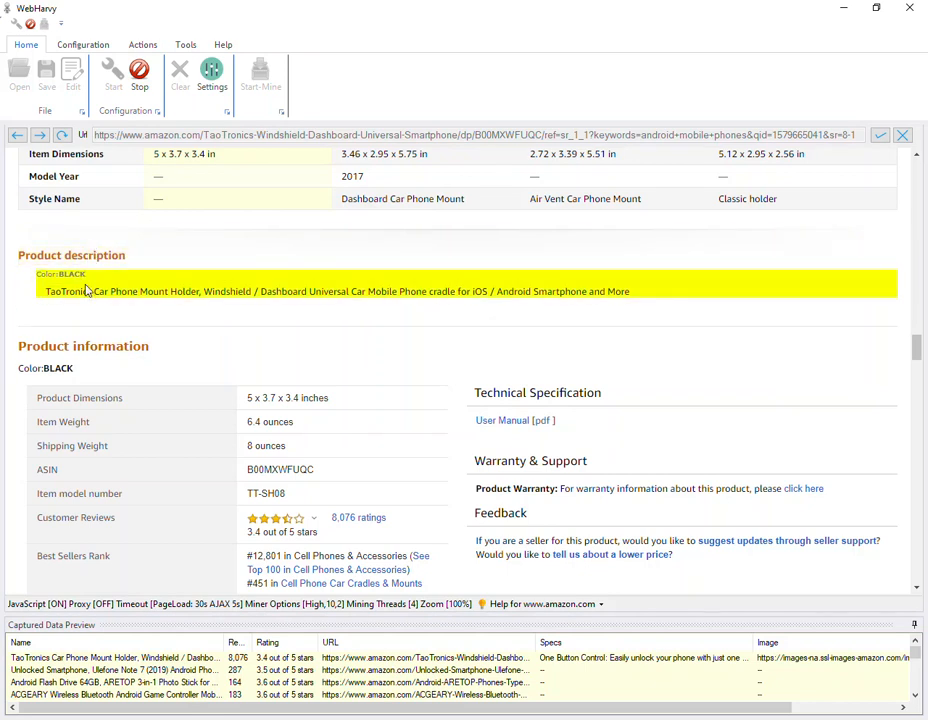
left_click(71, 255)
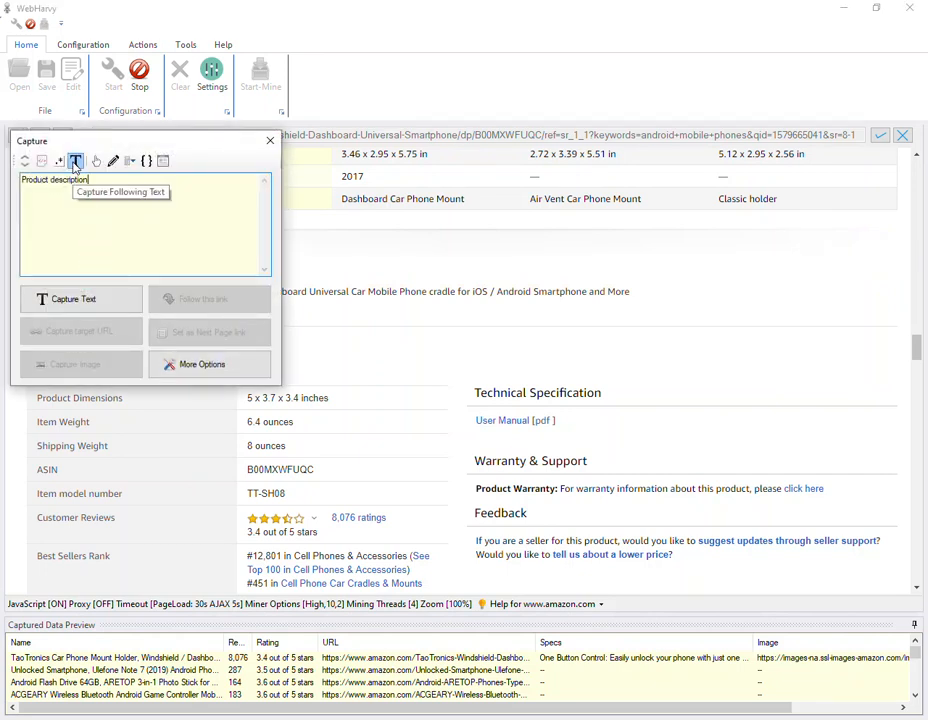
left_click(73, 299)
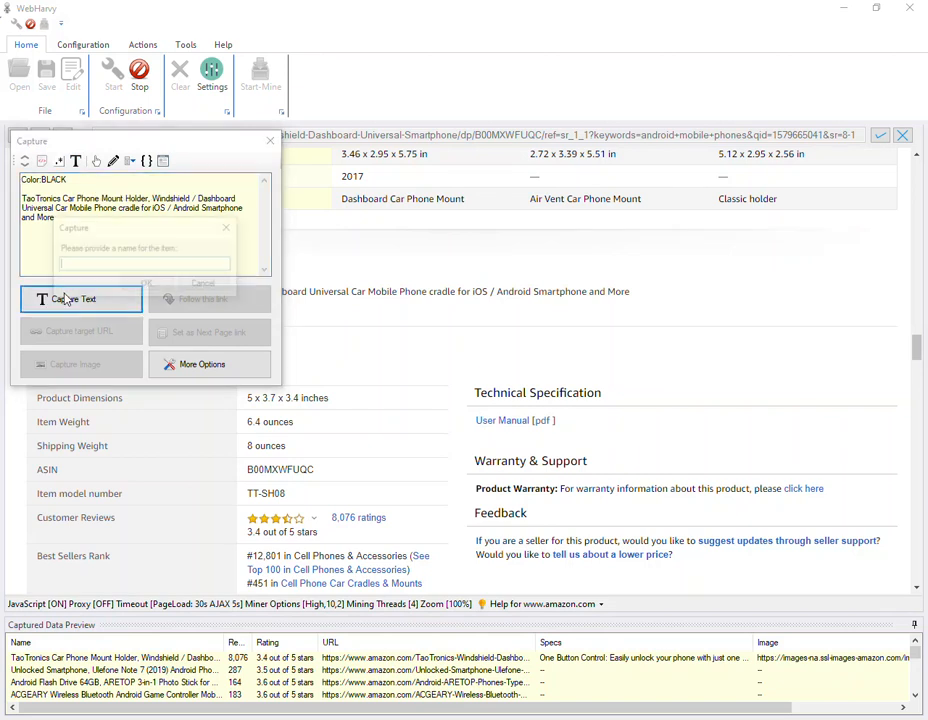
type("PD")
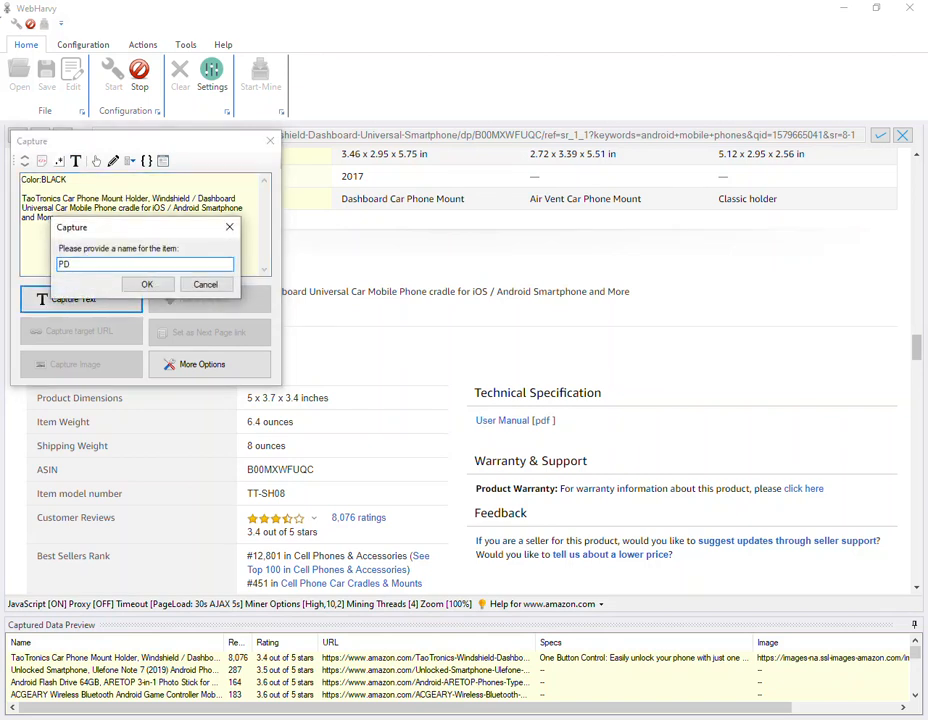
left_click(146, 284)
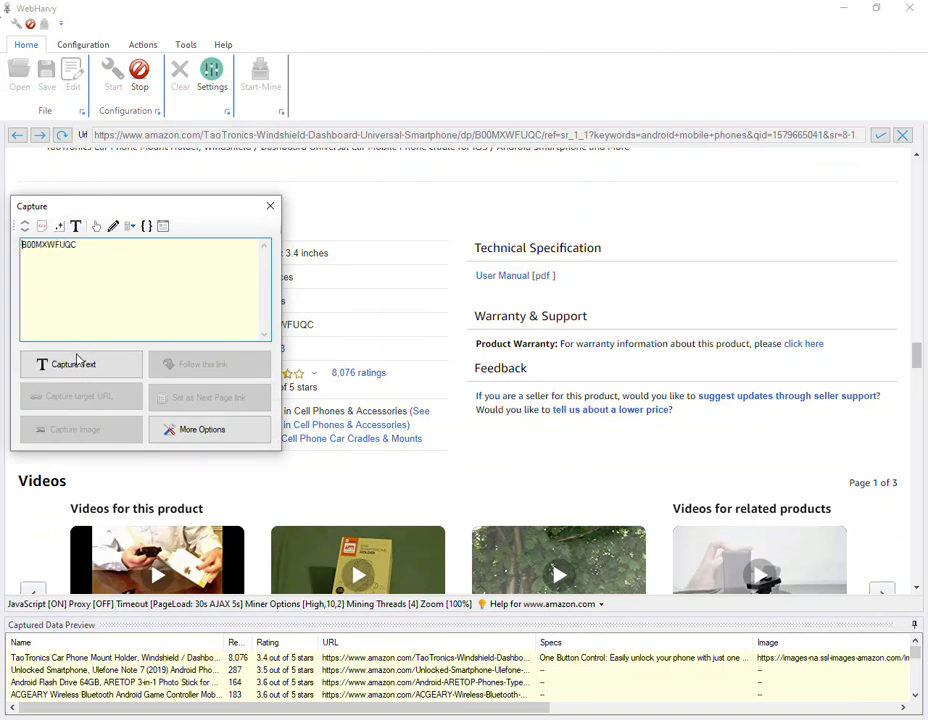
Capture ASIN B00MXWFUQC, the Best Sellers Rank text and the item model number as fields
left_click(269, 206)
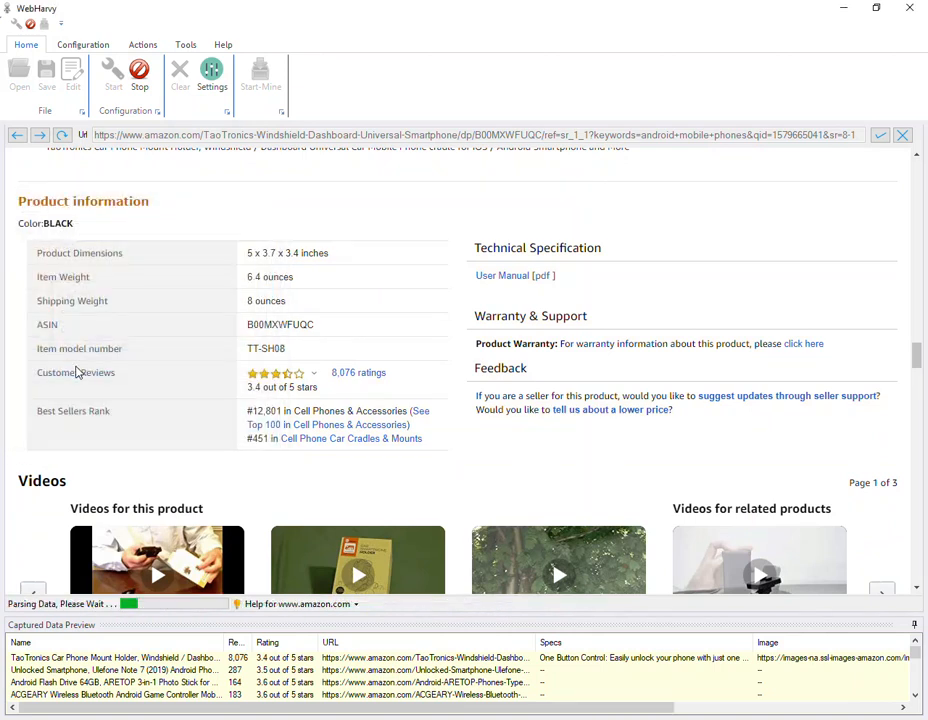
left_click(73, 411)
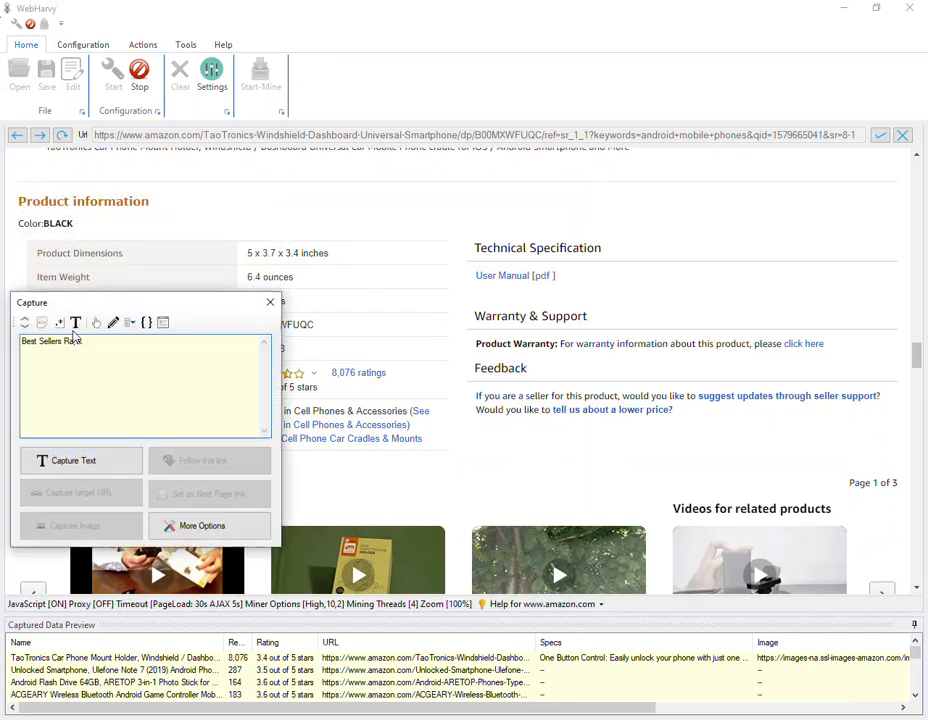
left_click(71, 460)
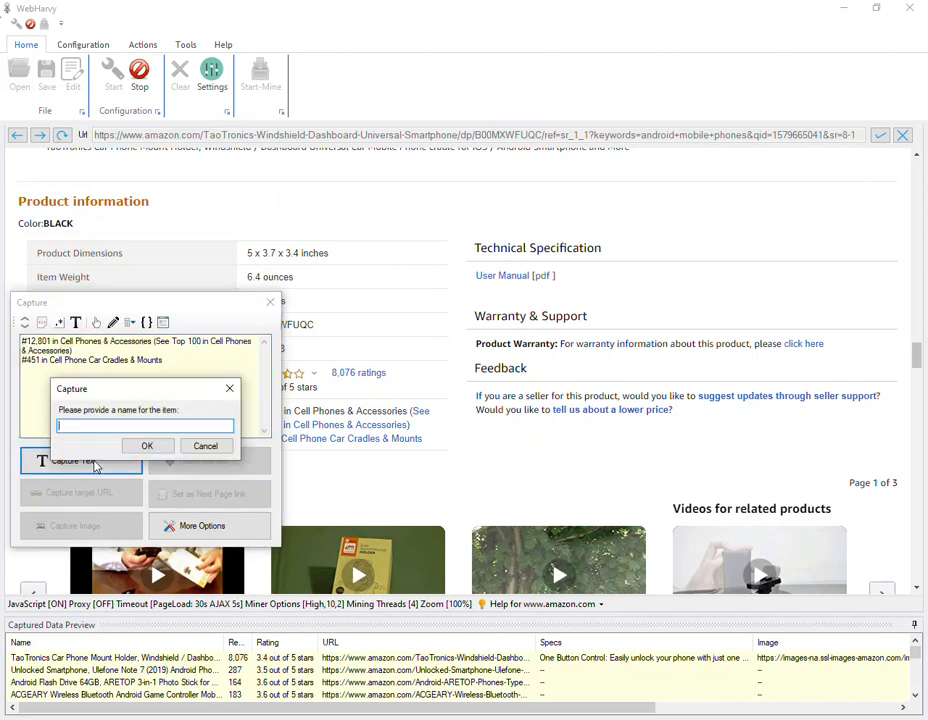
left_click(147, 445)
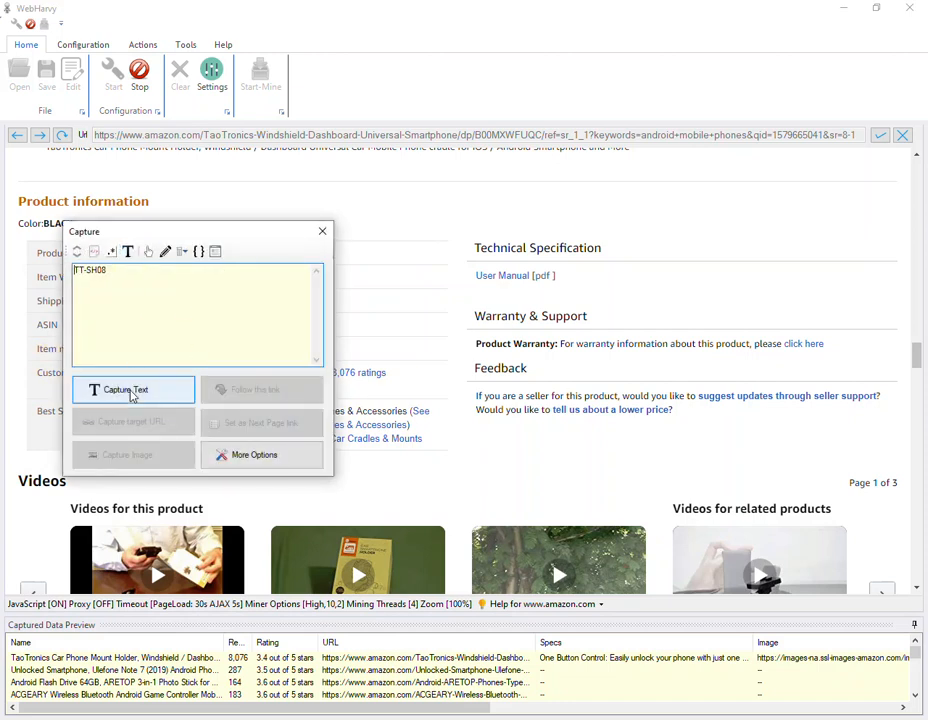
left_click(133, 389)
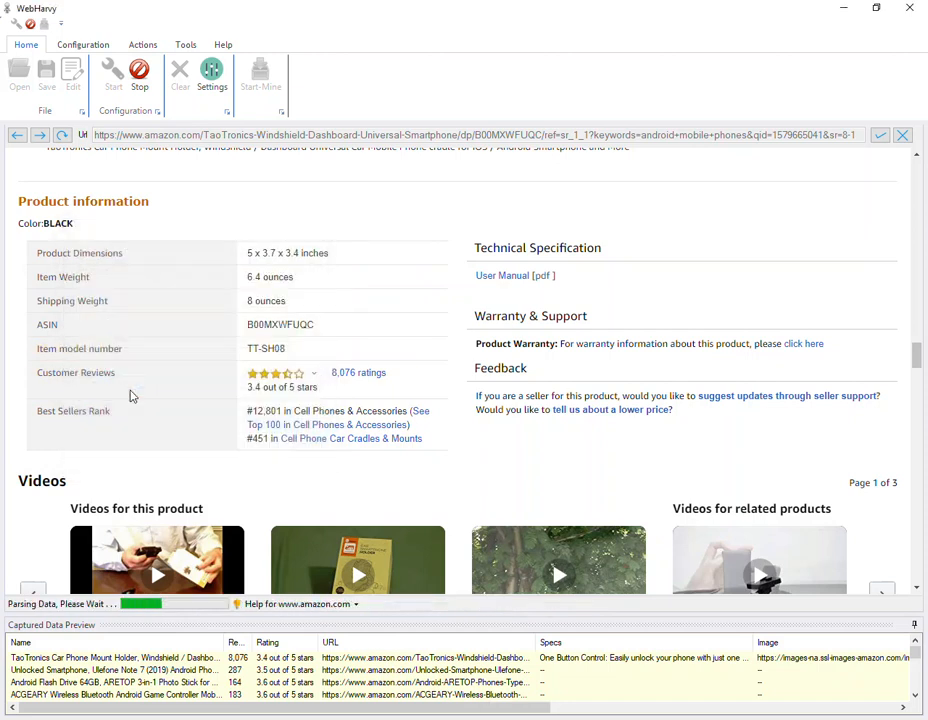
left_click(280, 387)
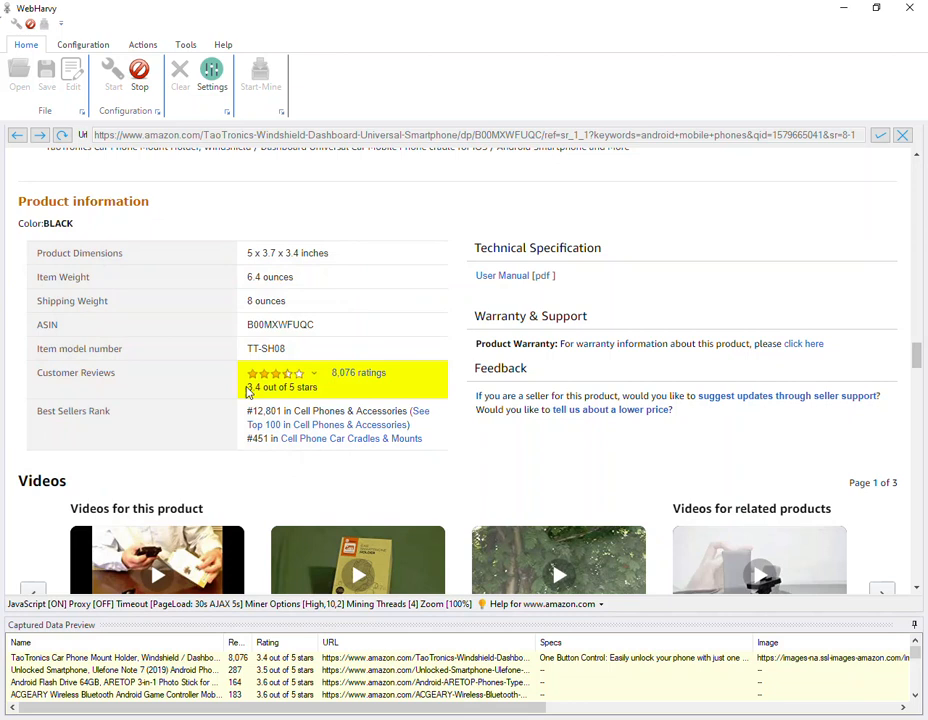
left_click(130, 277)
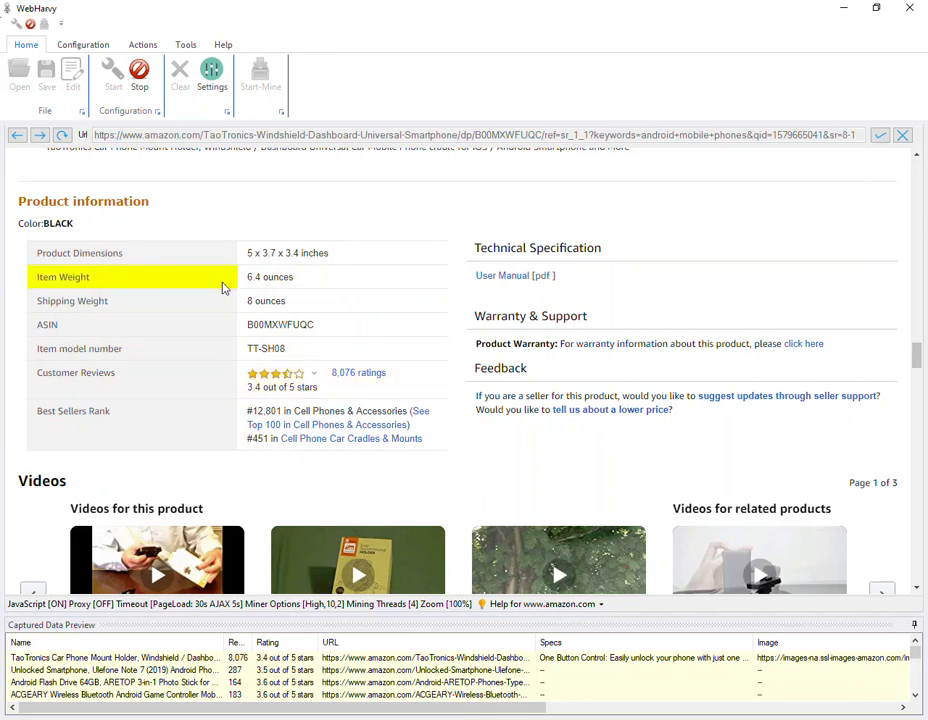
left_click(139, 75)
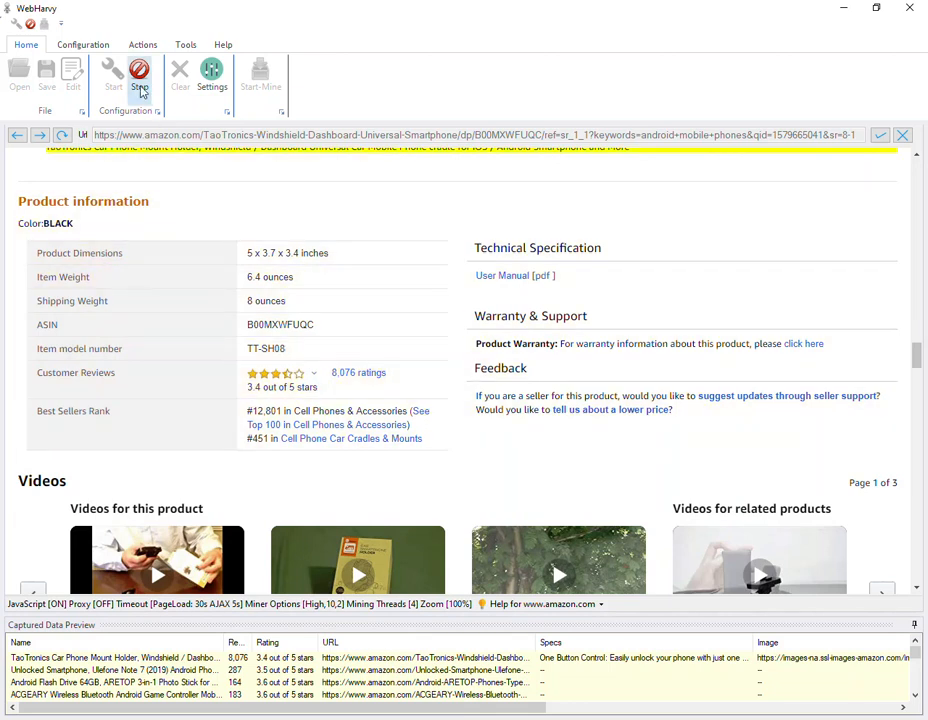
Stop the configuration and start mining, keeping image URLs instead of saving image files
left_click(139, 75)
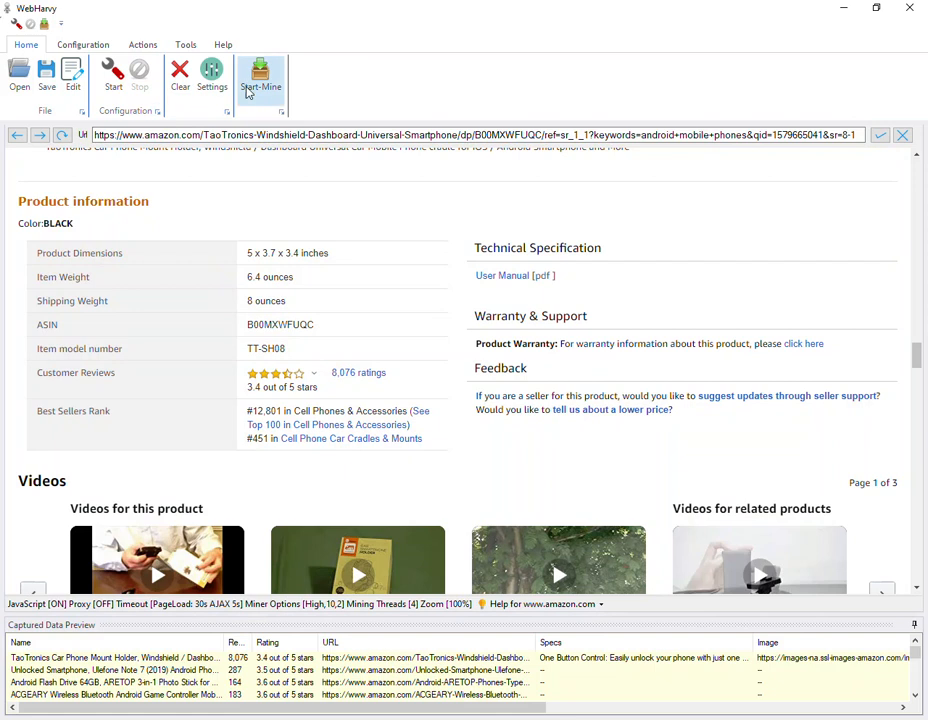
left_click(260, 75)
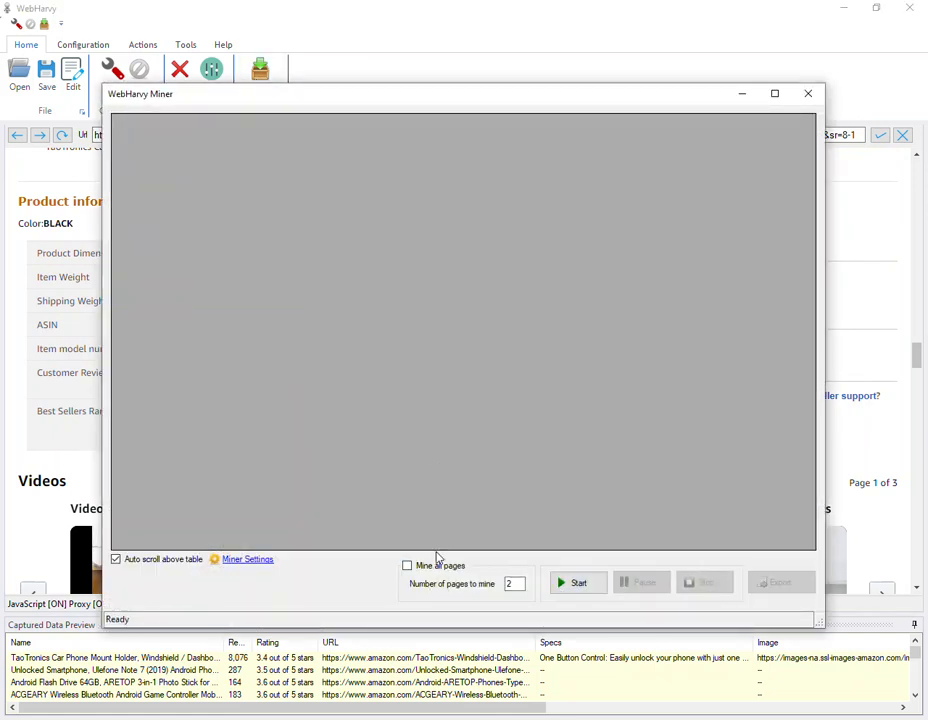
left_click(578, 582)
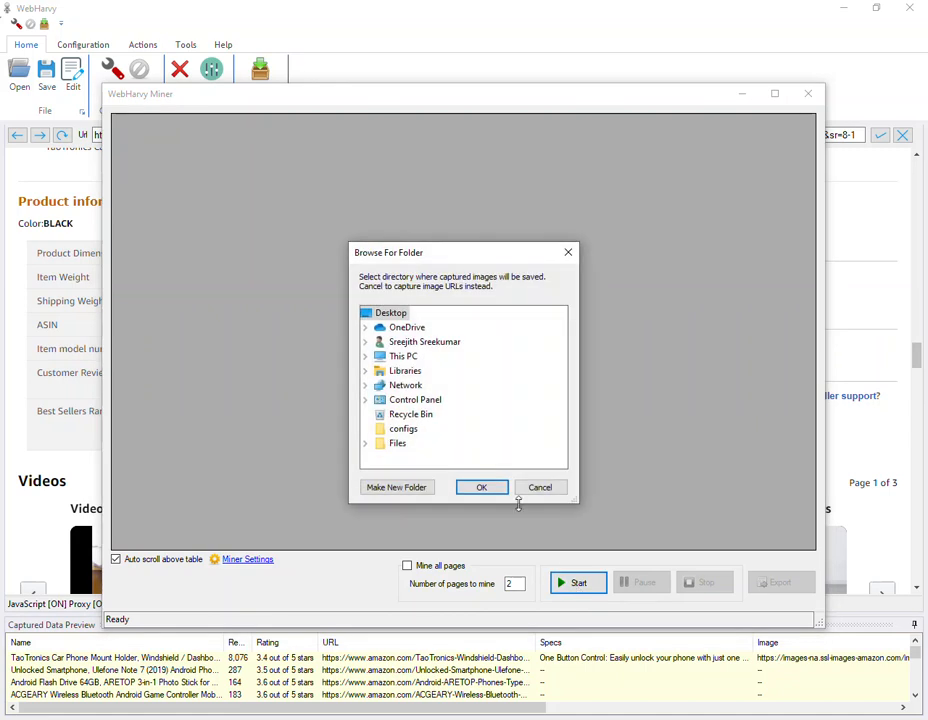
mouse_move(513, 469)
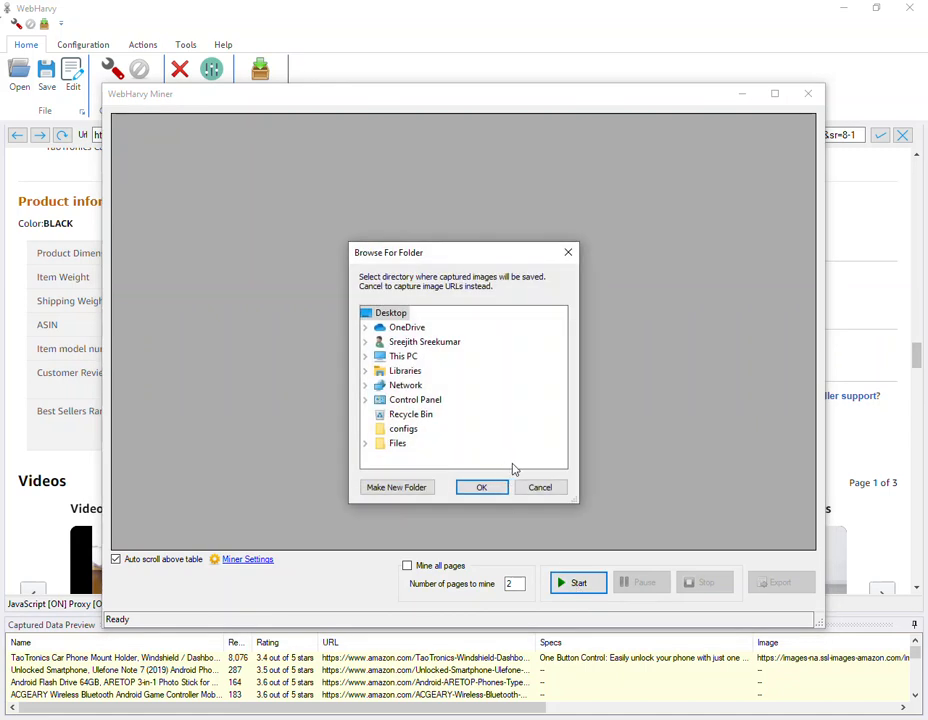
left_click(481, 487)
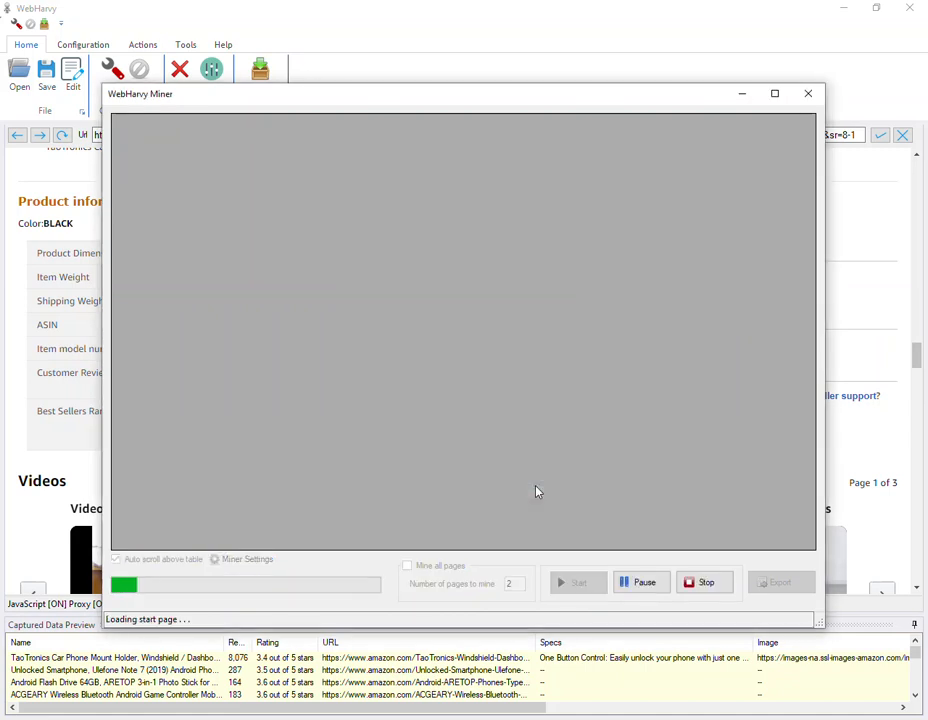
left_click(578, 582)
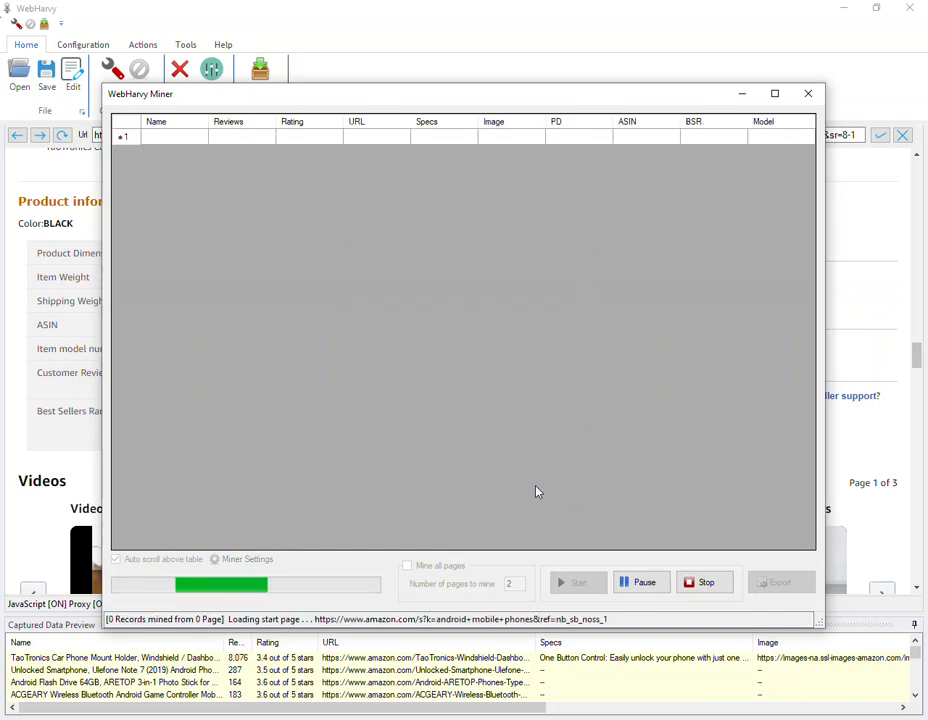